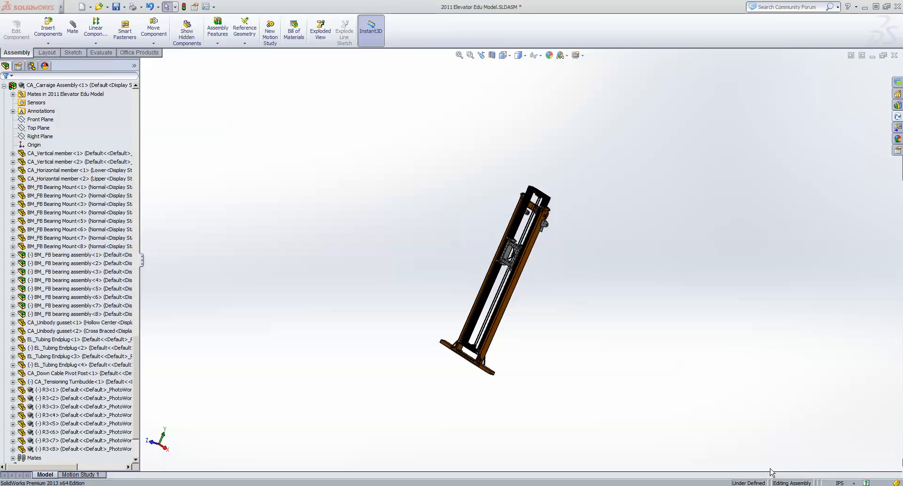
pyautogui.moveTo(513, 271)
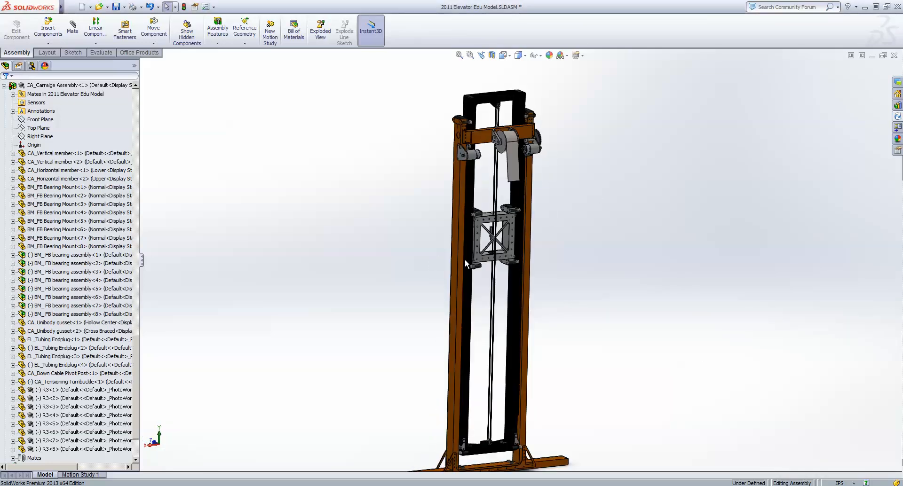
# Rotate the view of the whole elevator assembly.
pyautogui.moveTo(489, 259); pyautogui.dragTo(577, 267)
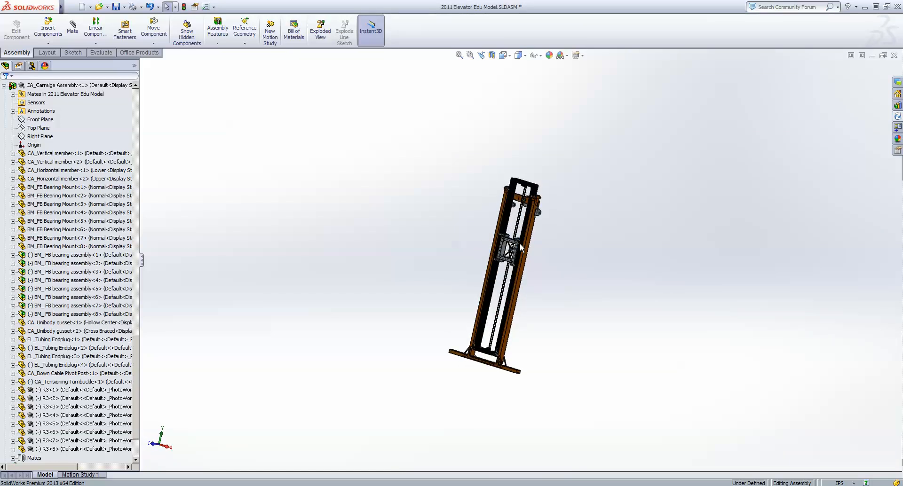
pyautogui.moveTo(540, 204)
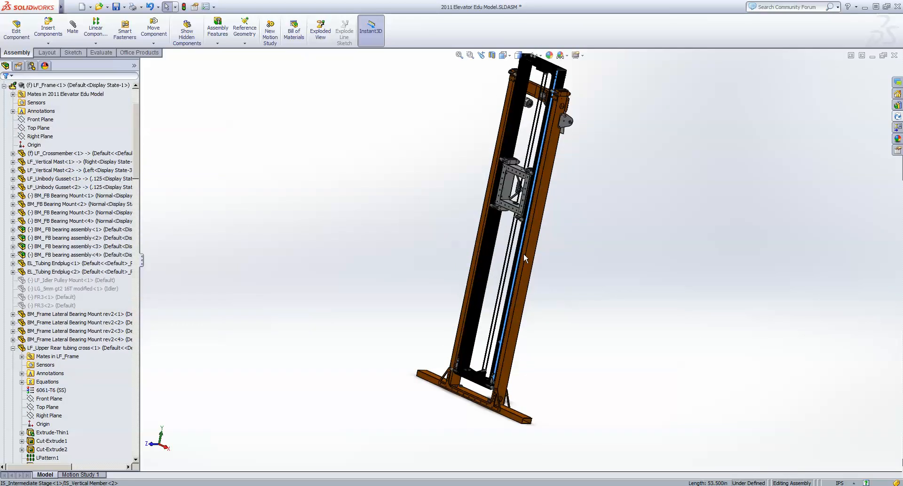
pyautogui.scroll(3)
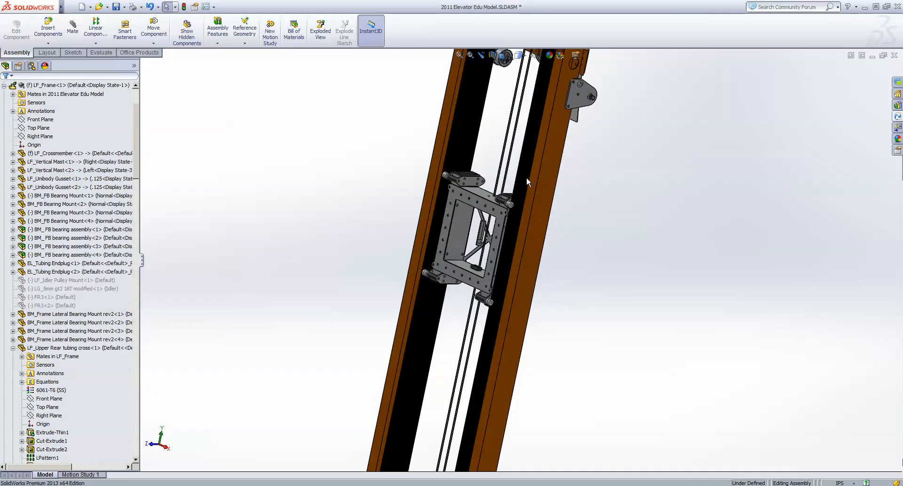
pyautogui.moveTo(398, 180)
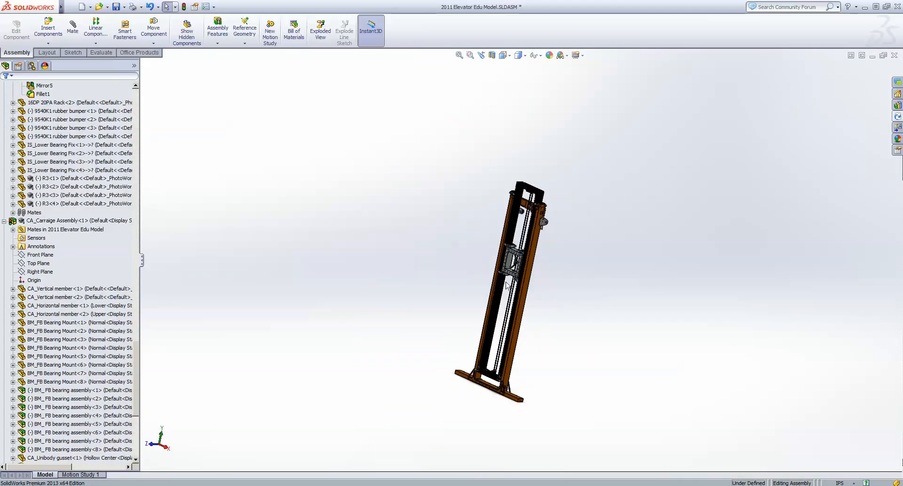
pyautogui.moveTo(507, 282); pyautogui.dragTo(485, 243)
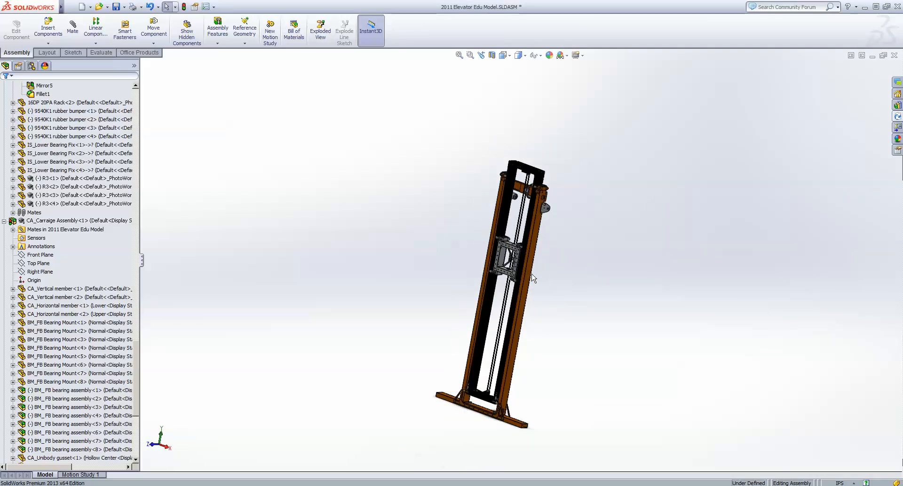
pyautogui.moveTo(533, 279); pyautogui.dragTo(521, 235)
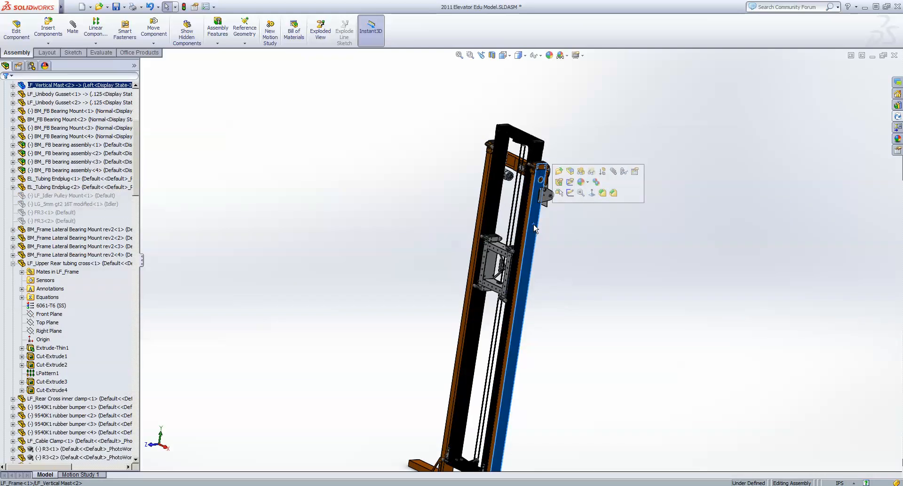
pyautogui.moveTo(546, 218)
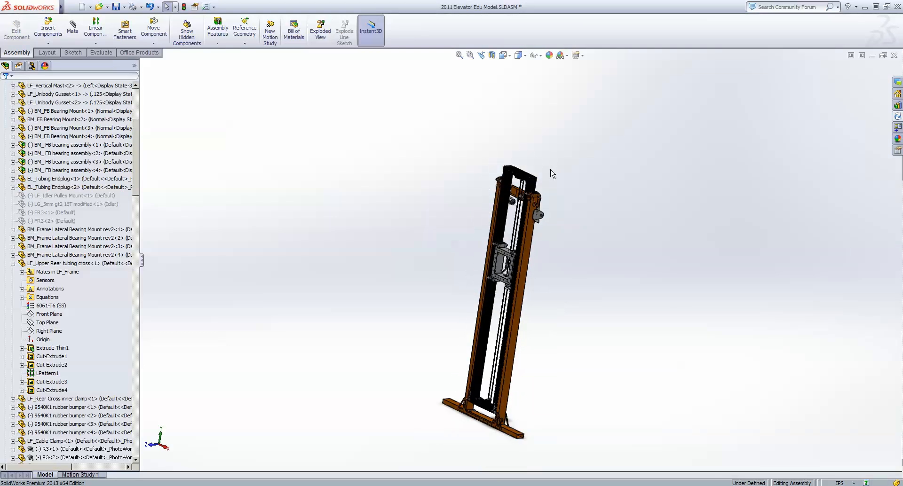
pyautogui.moveTo(559, 249)
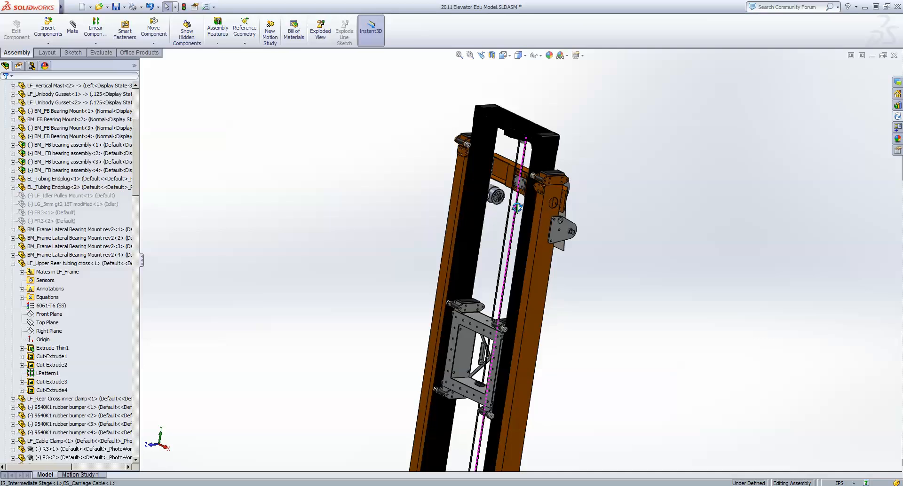
pyautogui.moveTo(507, 231); pyautogui.dragTo(490, 288)
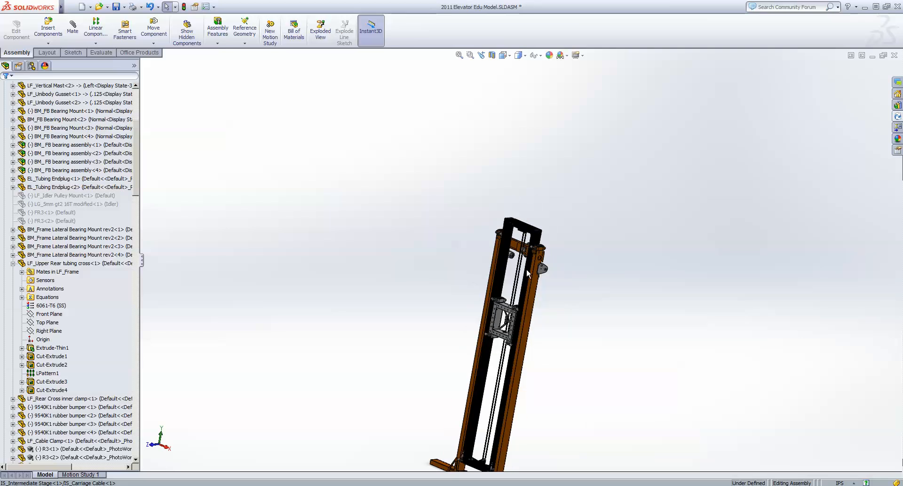
pyautogui.moveTo(460, 239)
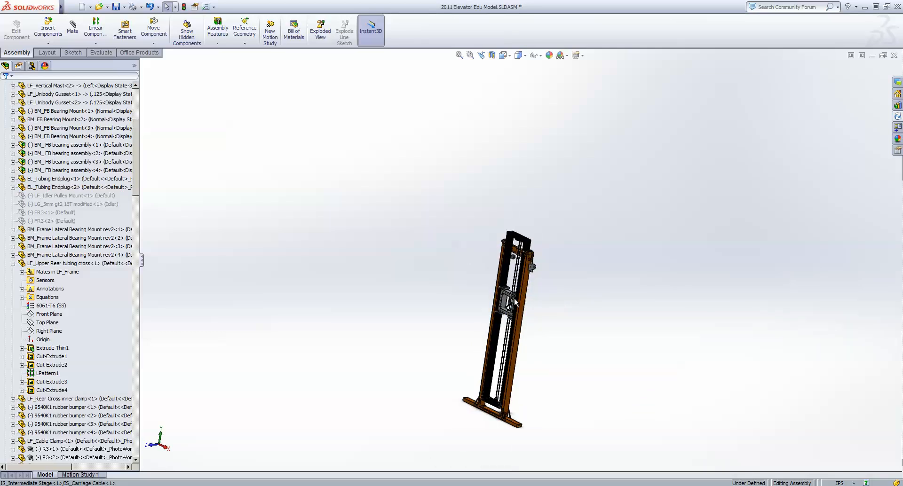
pyautogui.moveTo(507, 229)
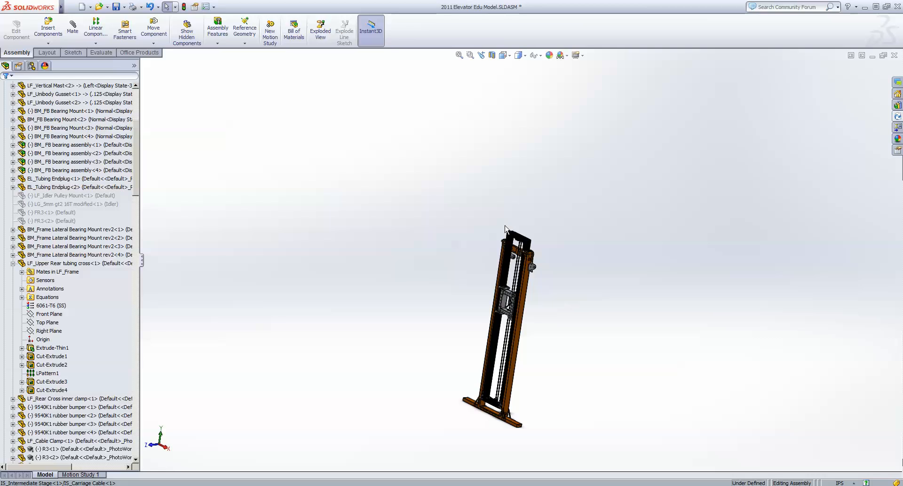
pyautogui.moveTo(488, 250)
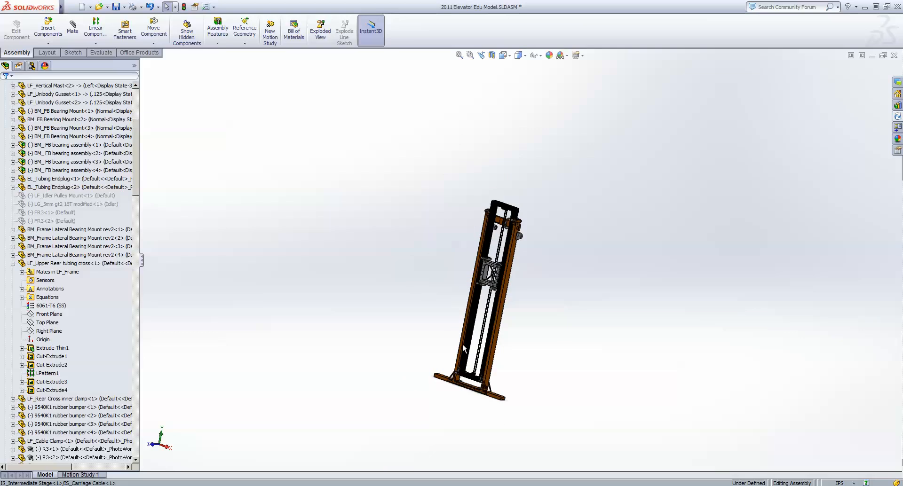
pyautogui.moveTo(472, 288); pyautogui.dragTo(490, 346)
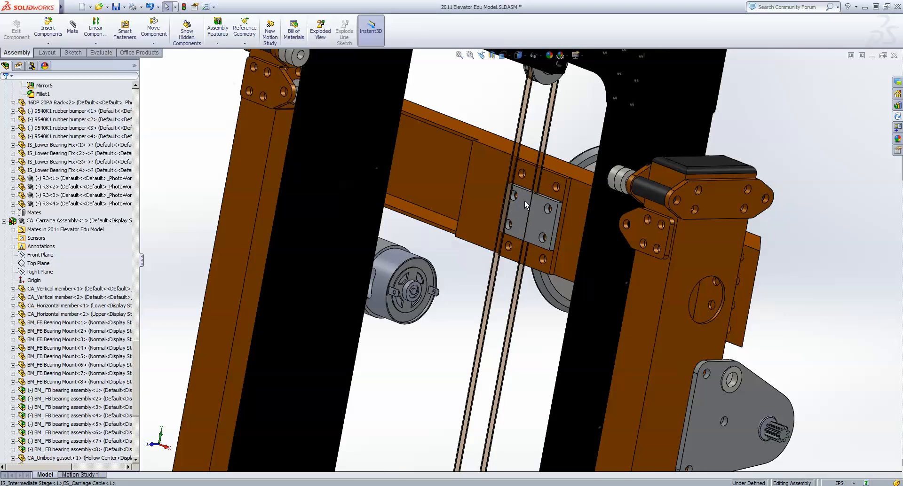
pyautogui.moveTo(511, 187)
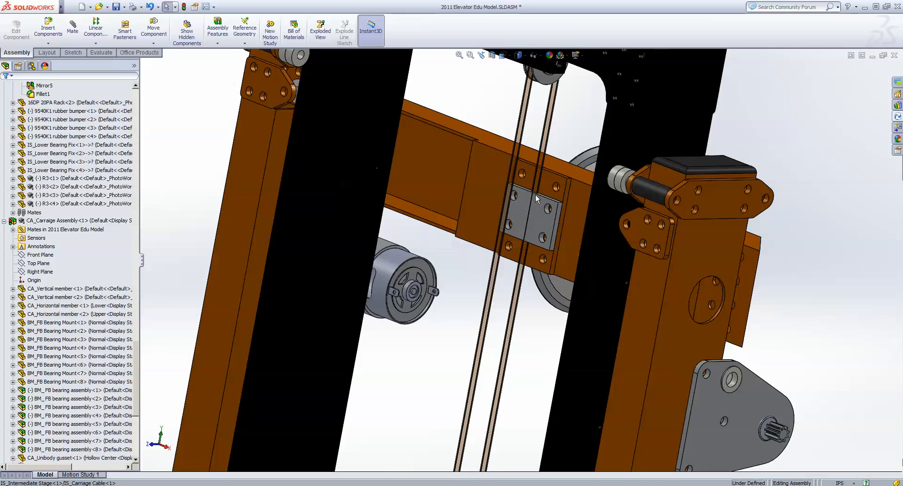
pyautogui.moveTo(518, 217)
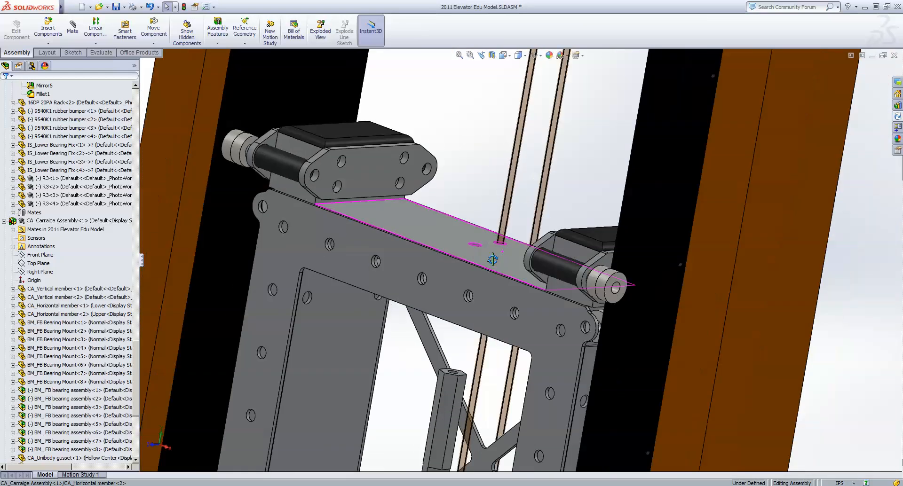
# Slide the carriage down to the bottom of the elevator.
pyautogui.moveTo(493, 259); pyautogui.dragTo(545, 282)
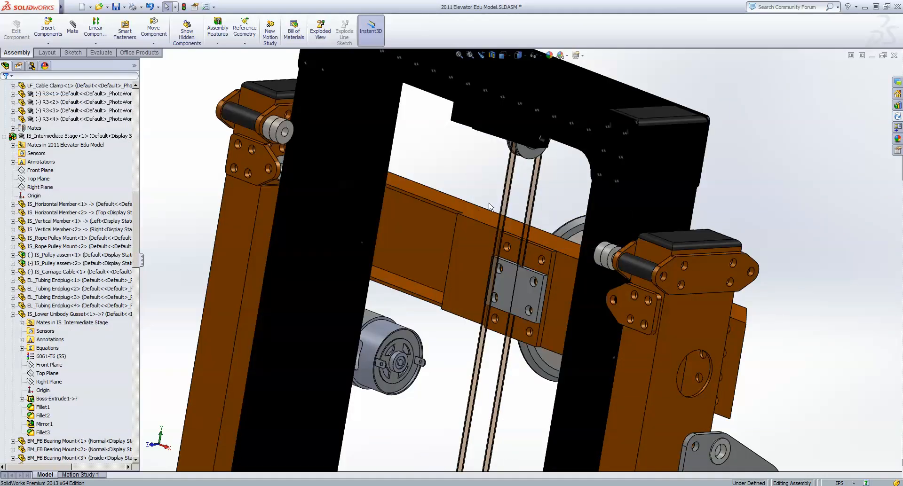
pyautogui.click(573, 128)
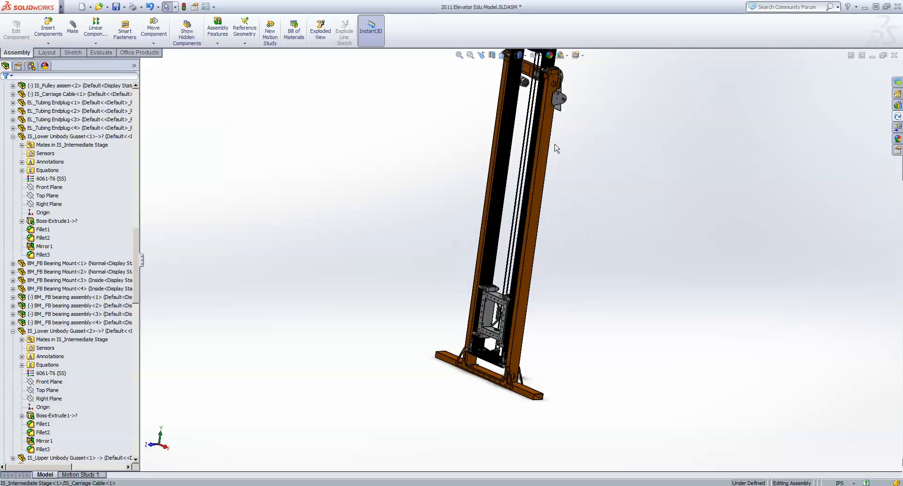
pyautogui.moveTo(552, 155)
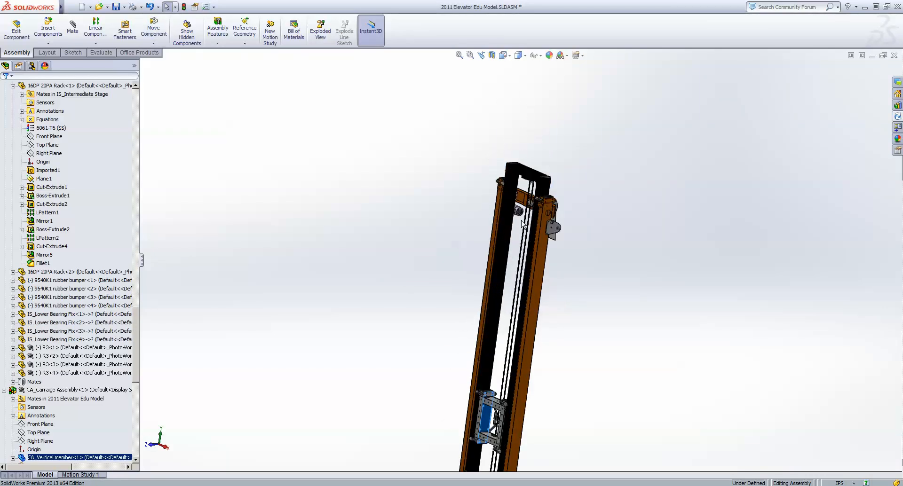
# Raise the intermediate stage high above the orange base frame.
pyautogui.moveTo(519, 231); pyautogui.dragTo(500, 317)
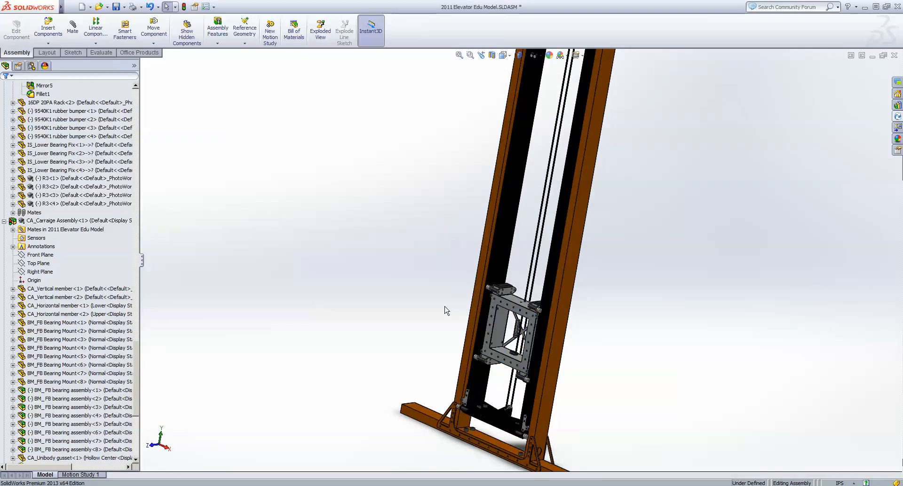
pyautogui.moveTo(419, 327)
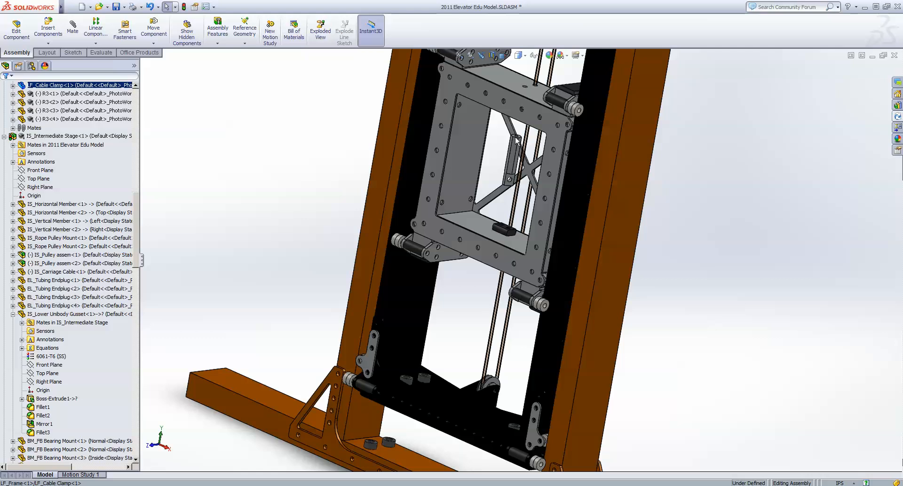
pyautogui.moveTo(505, 201)
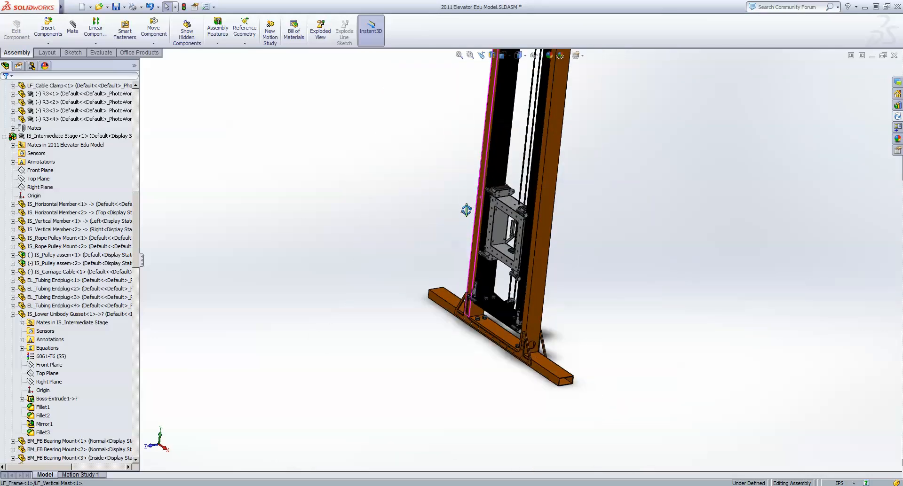
pyautogui.moveTo(490, 231); pyautogui.dragTo(518, 190)
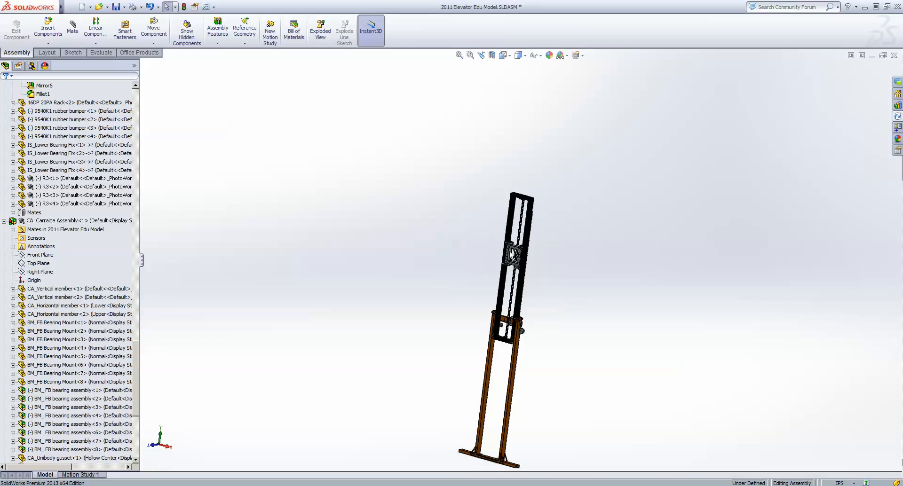
pyautogui.moveTo(470, 389)
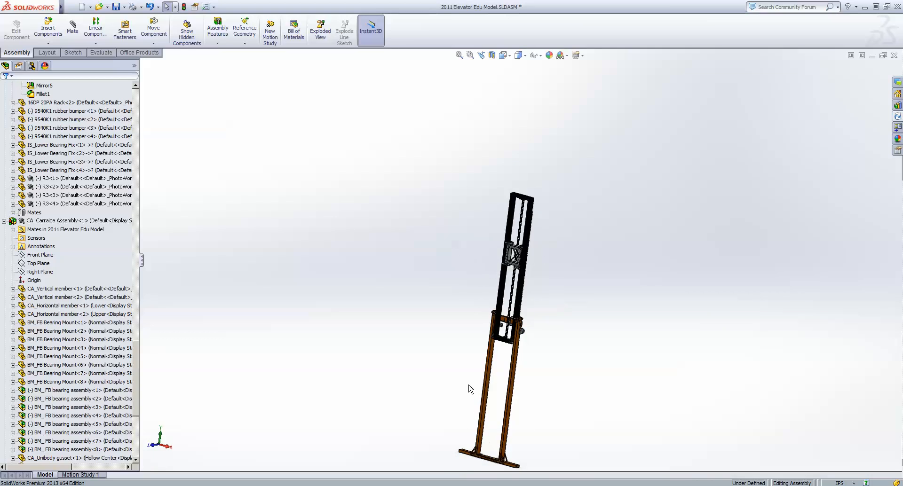
pyautogui.moveTo(486, 363)
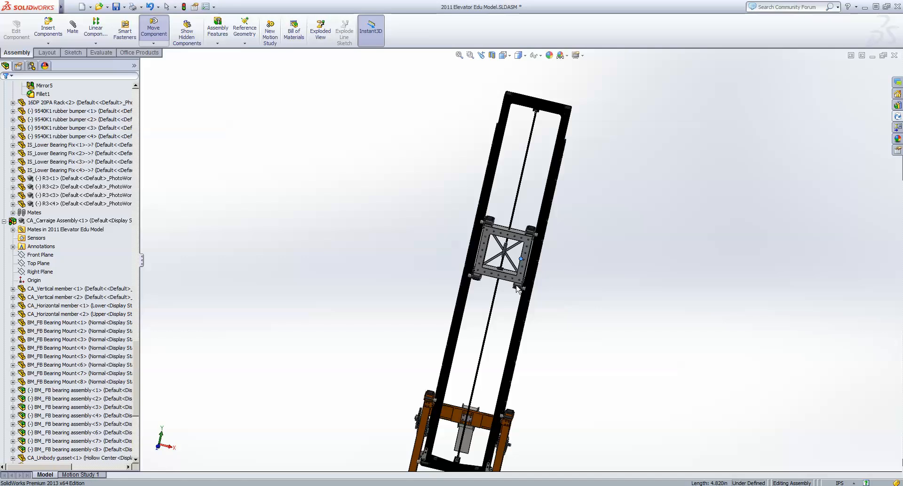
# Move the carriage with Move Component and zoom toward the frame top.
pyautogui.click(503, 258)
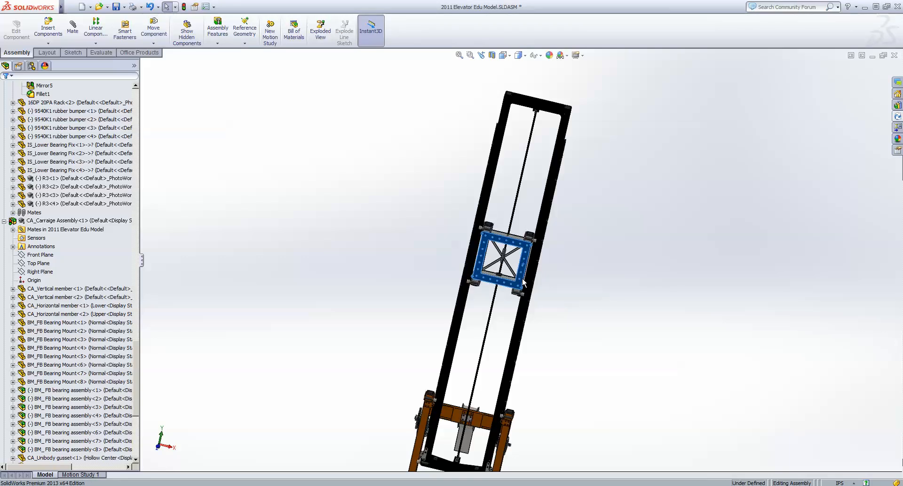
pyautogui.click(465, 221)
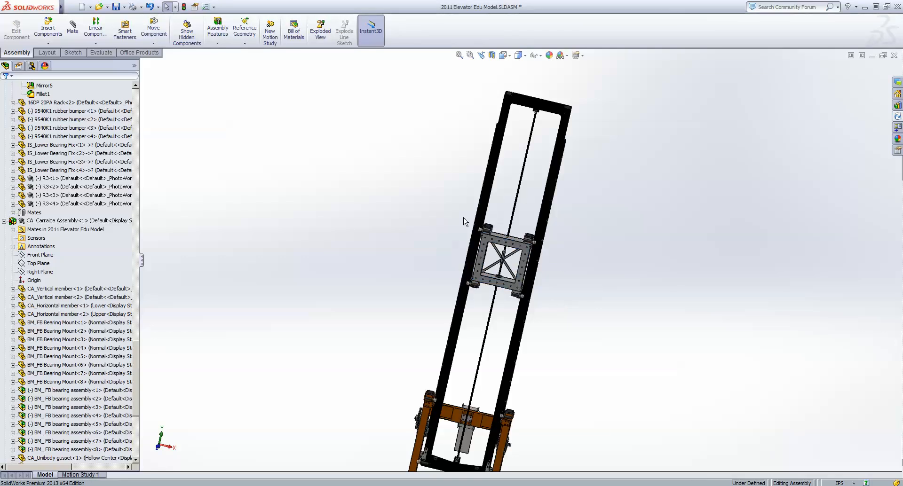
pyautogui.moveTo(534, 251)
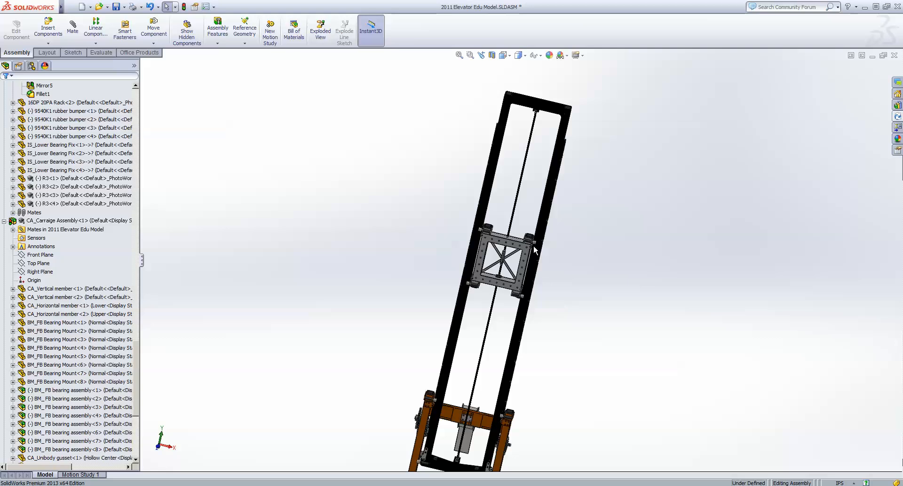
pyautogui.moveTo(601, 339)
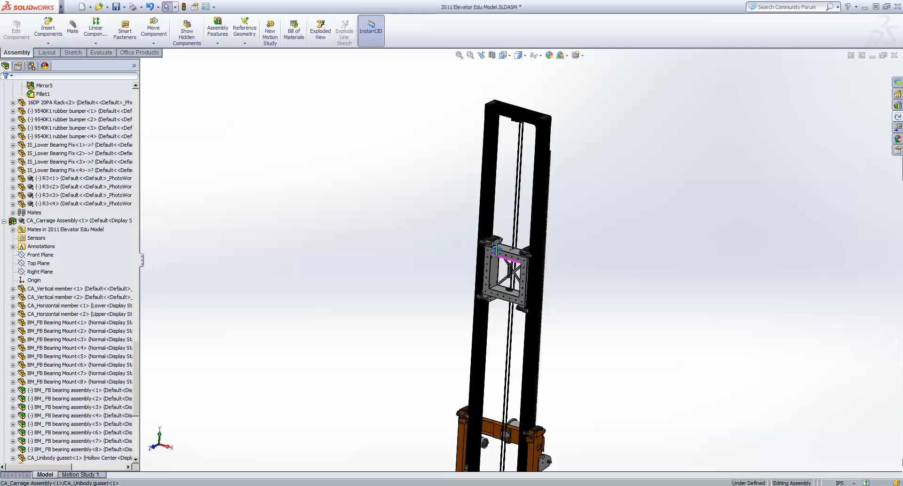
pyautogui.scroll(3)
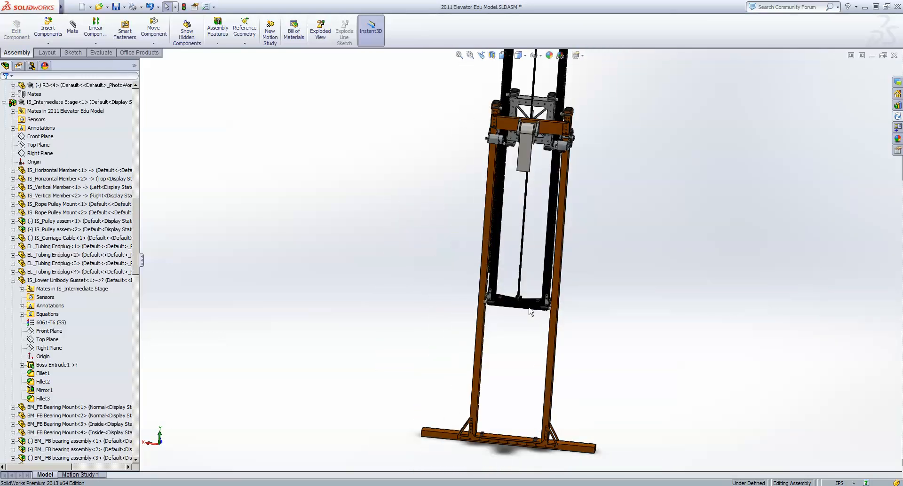
pyautogui.scroll(3)
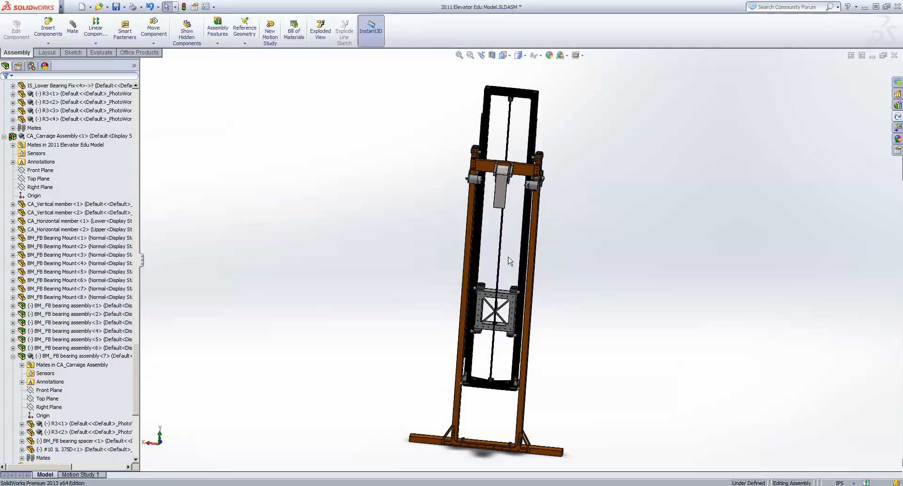
pyautogui.scroll(3)
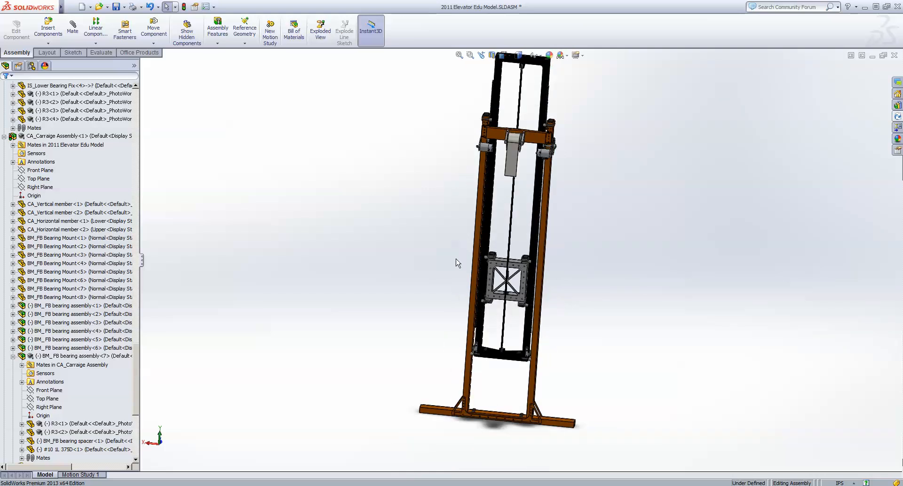
pyautogui.scroll(3)
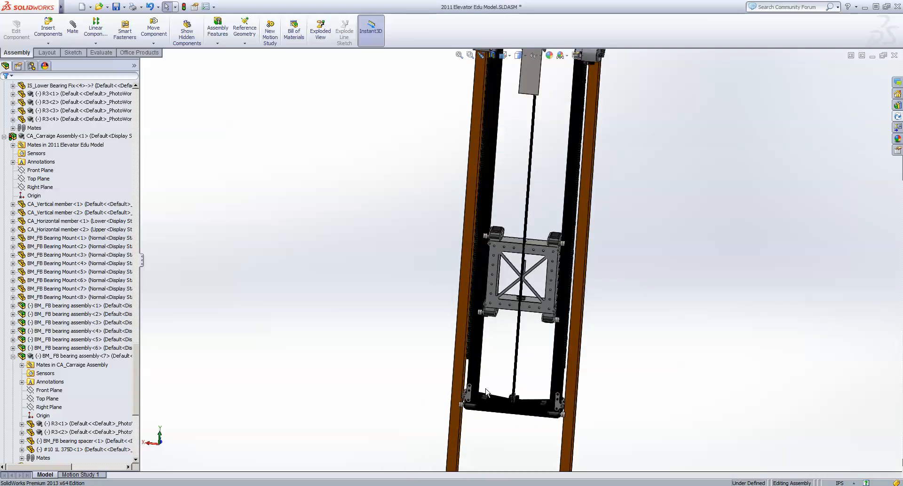
pyautogui.moveTo(565, 264)
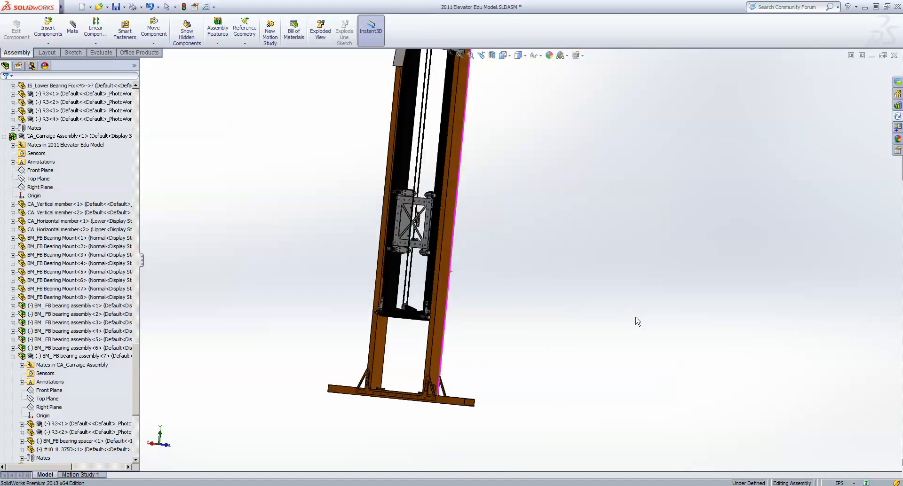
pyautogui.moveTo(403, 230); pyautogui.dragTo(495, 224)
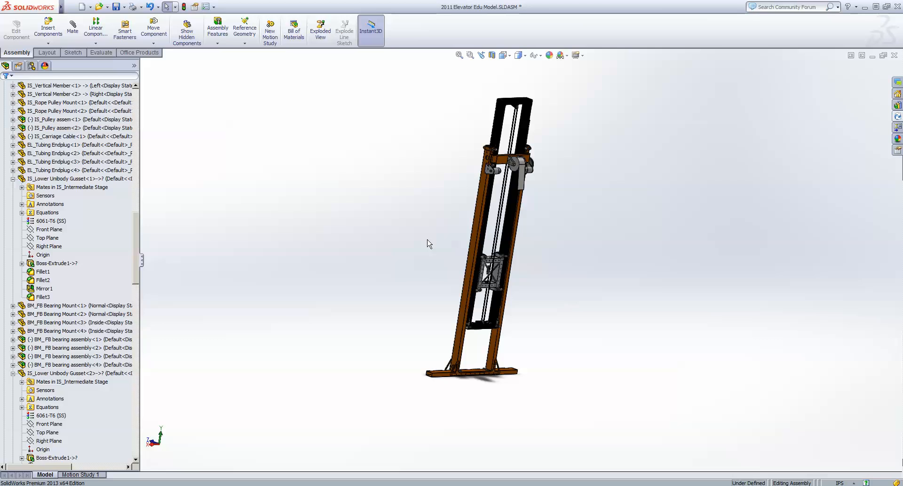
pyautogui.moveTo(439, 239)
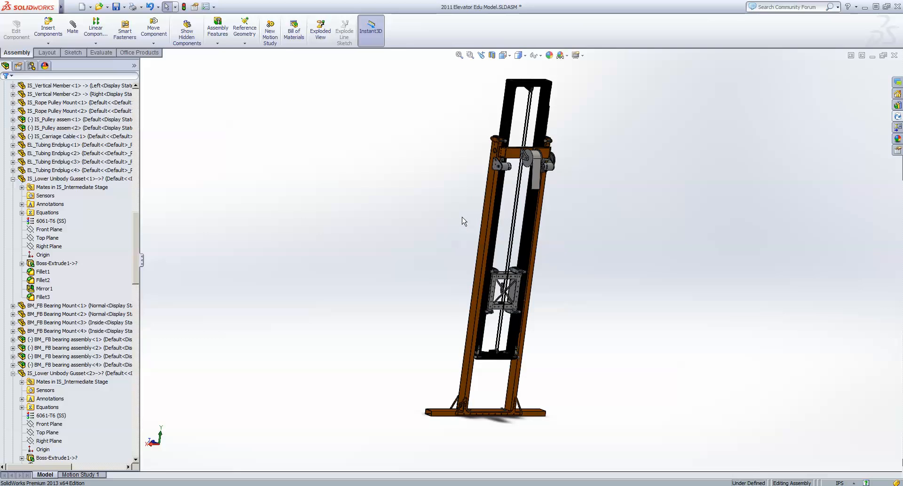
pyautogui.moveTo(463, 221); pyautogui.dragTo(380, 213)
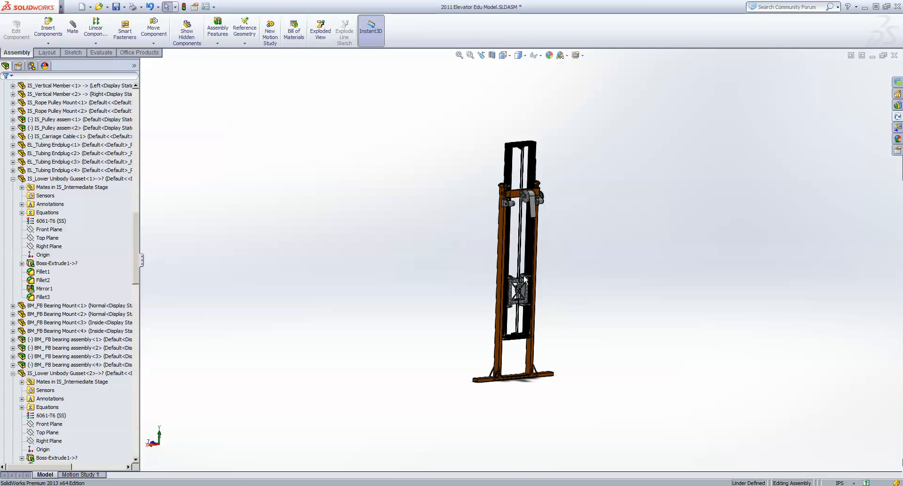
pyautogui.moveTo(581, 300)
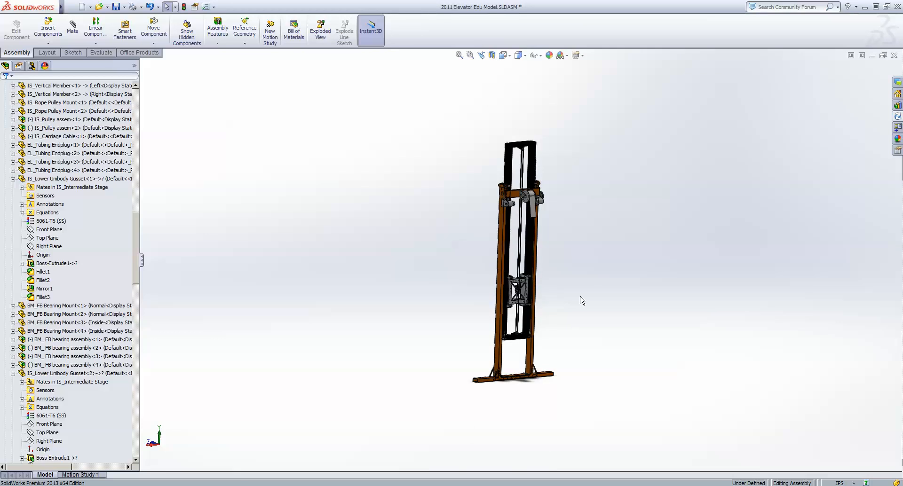
pyautogui.moveTo(530, 250)
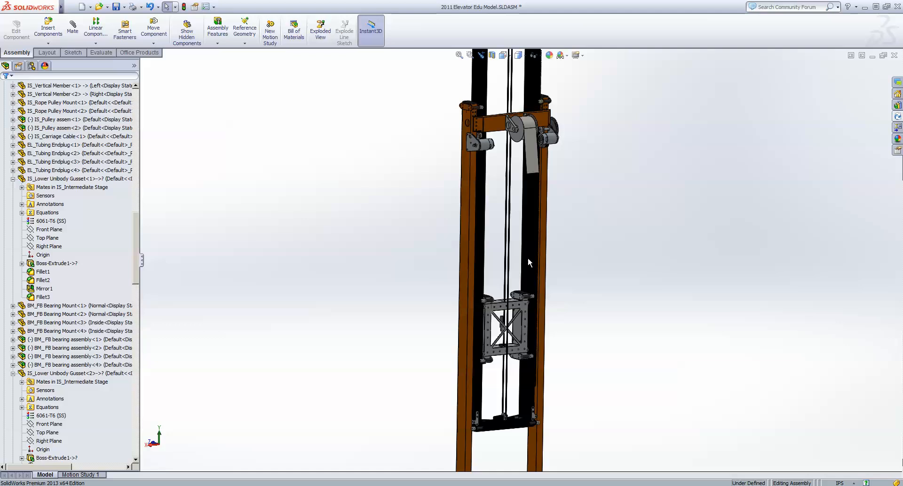
# Zoom in and orbit around the upper crossbar gearbox beside the rack.
pyautogui.moveTo(507, 259); pyautogui.dragTo(536, 210)
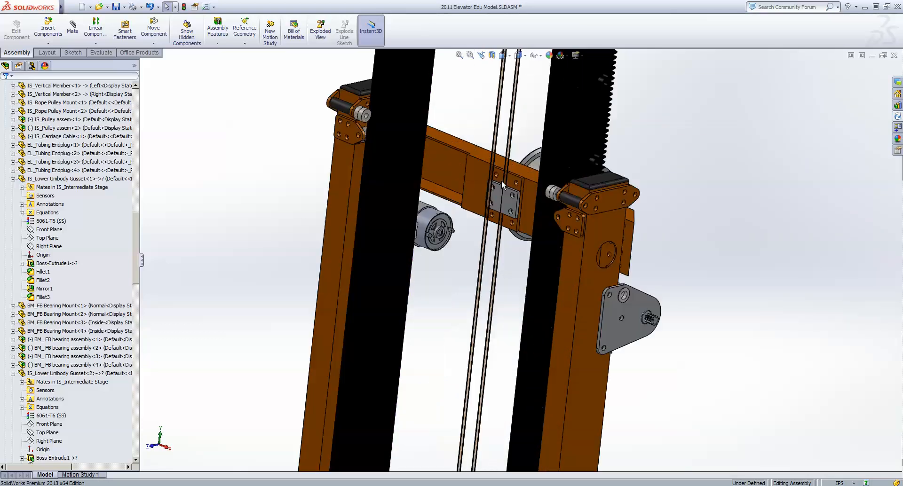
pyautogui.click(508, 222)
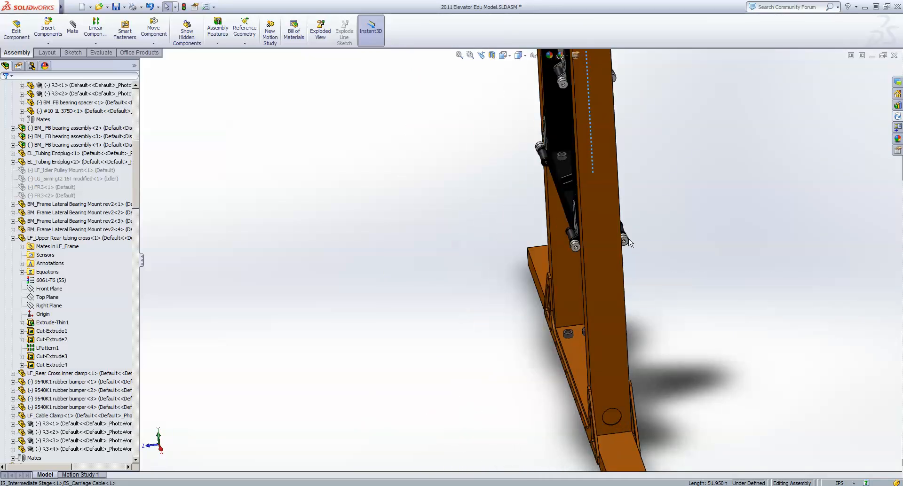
pyautogui.moveTo(605, 242); pyautogui.dragTo(495, 184)
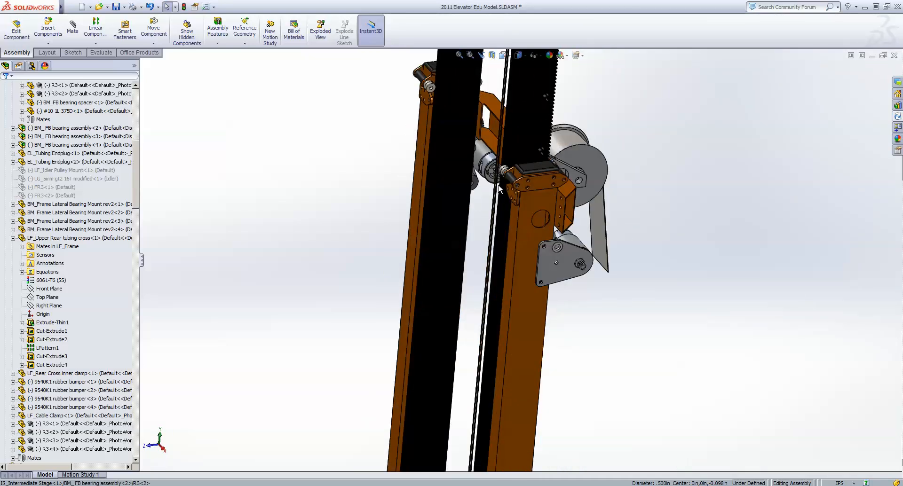
pyautogui.moveTo(498, 190); pyautogui.dragTo(515, 305)
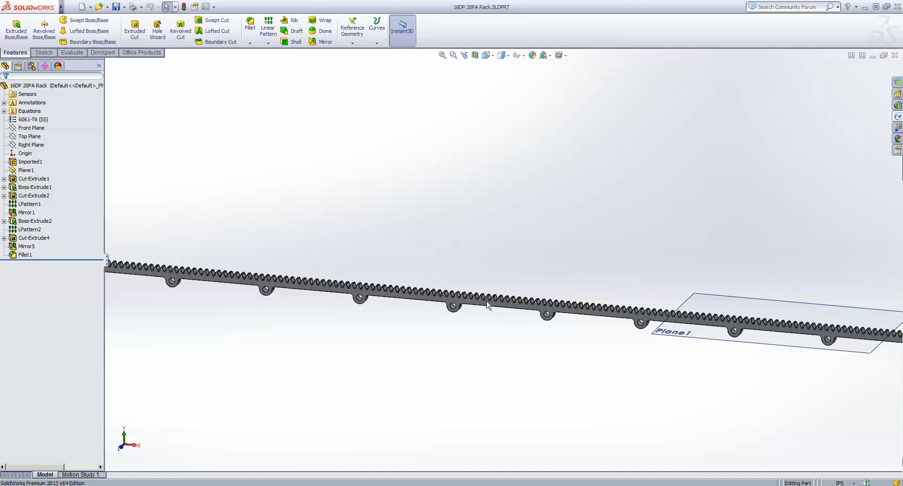
# Inspect the rack teeth face-on in Front view, zooming and tilting.
pyautogui.click(33, 187)
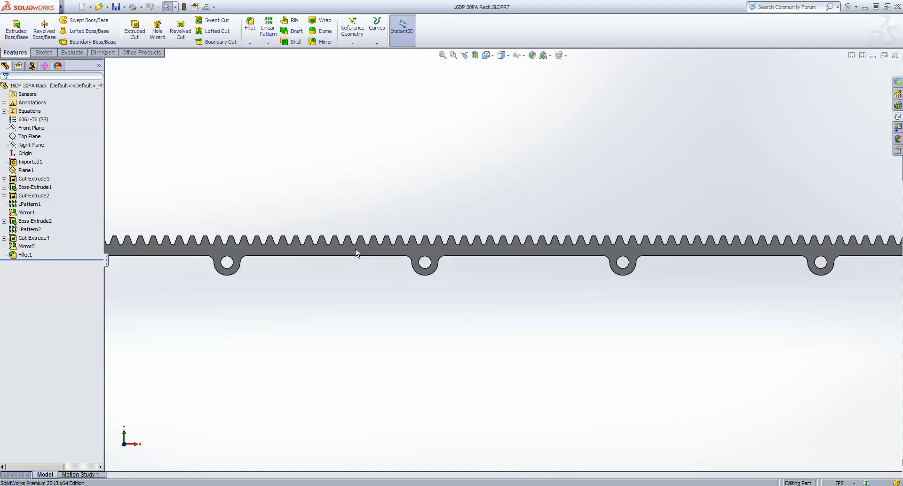
pyautogui.scroll(-3)
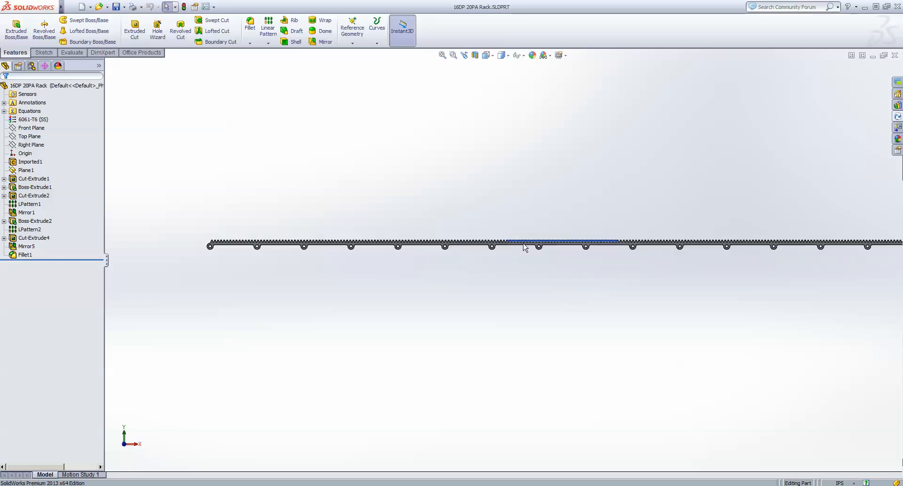
pyautogui.moveTo(524, 247); pyautogui.dragTo(533, 256)
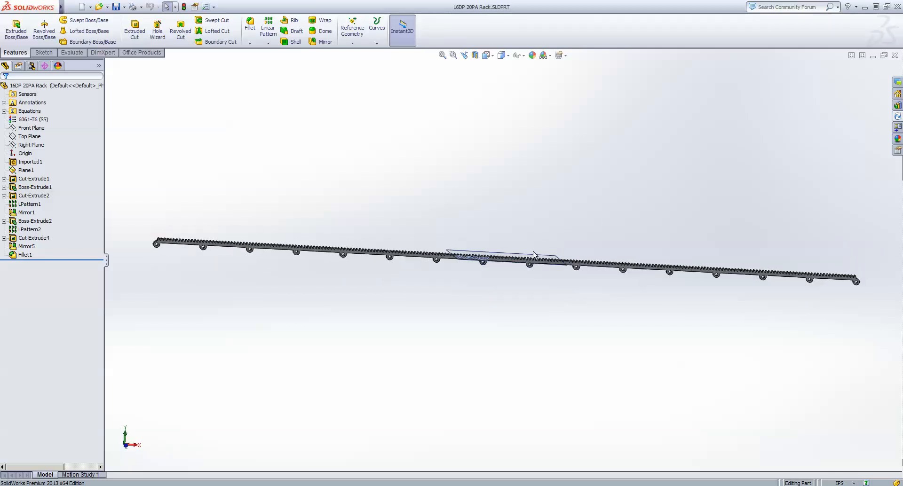
pyautogui.click(34, 187)
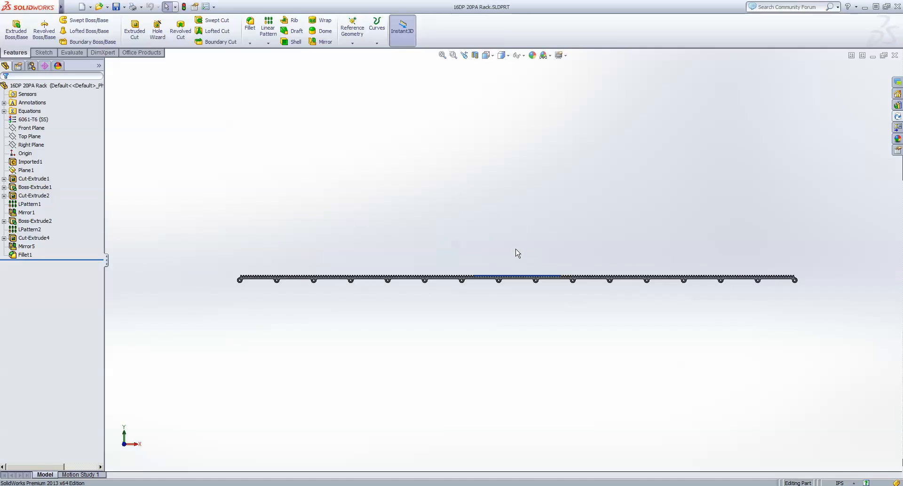
pyautogui.moveTo(401, 273)
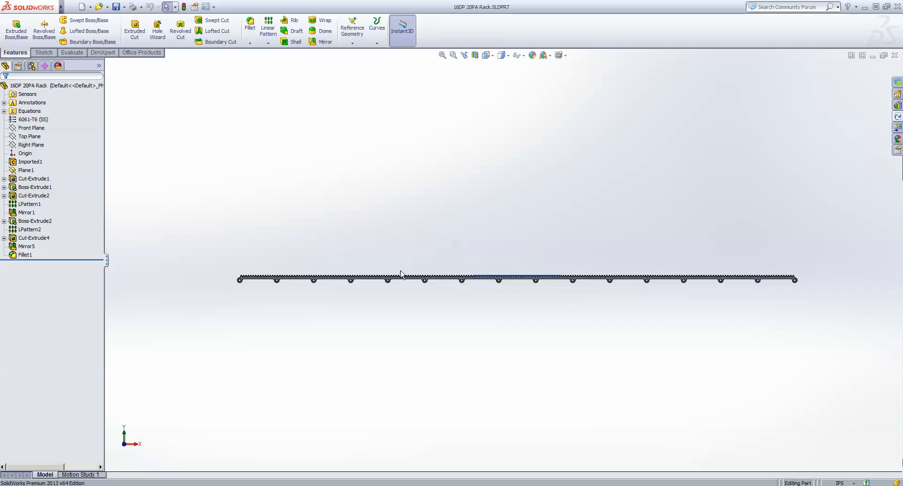
pyautogui.moveTo(241, 283)
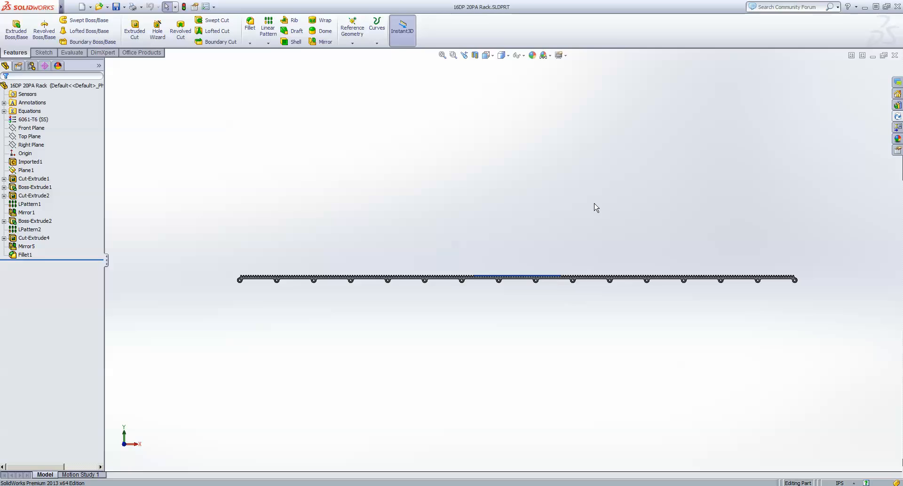
pyautogui.moveTo(577, 210)
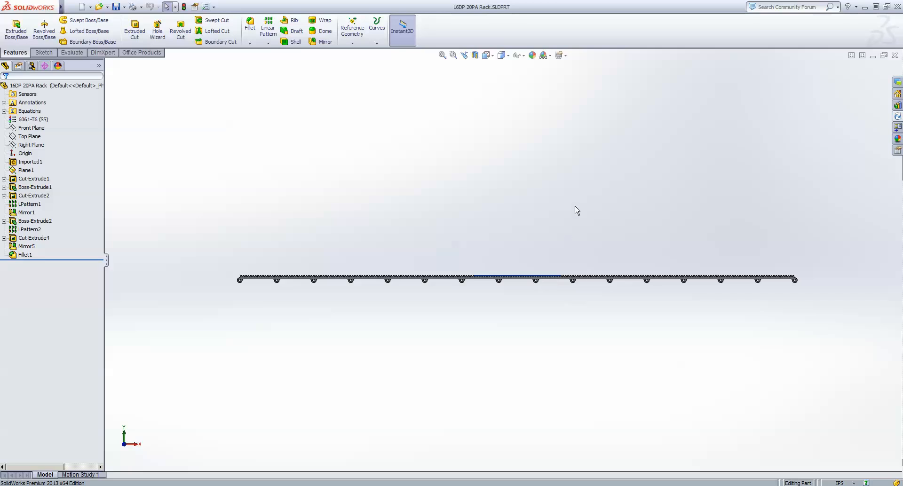
pyautogui.moveTo(234, 325)
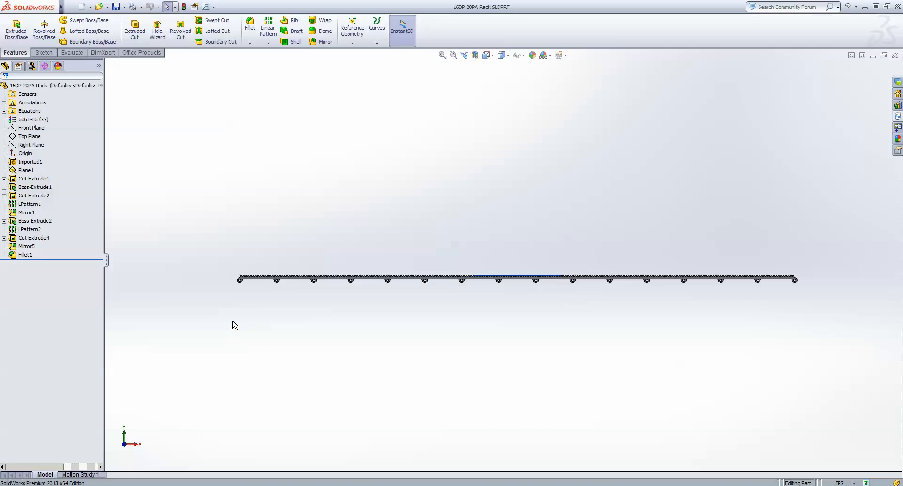
pyautogui.moveTo(666, 292)
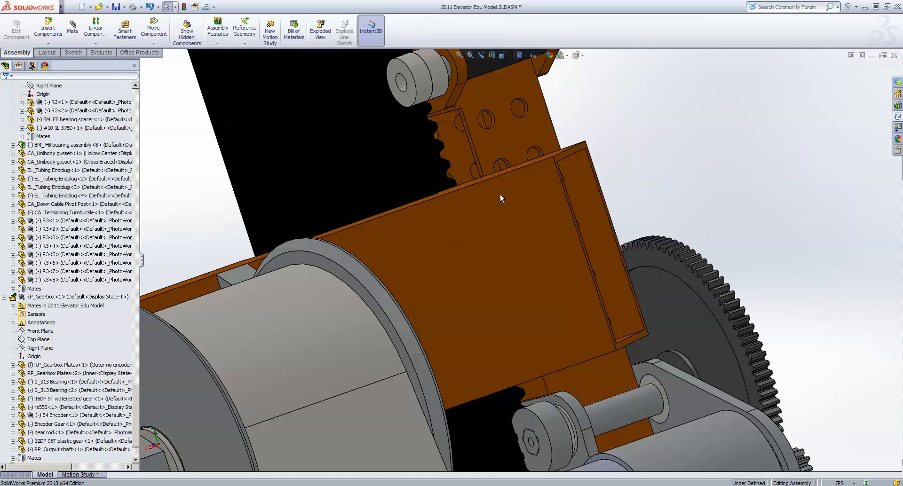
# Orbit around the gearbox housing toward the output shaft.
pyautogui.moveTo(500, 199); pyautogui.dragTo(501, 302)
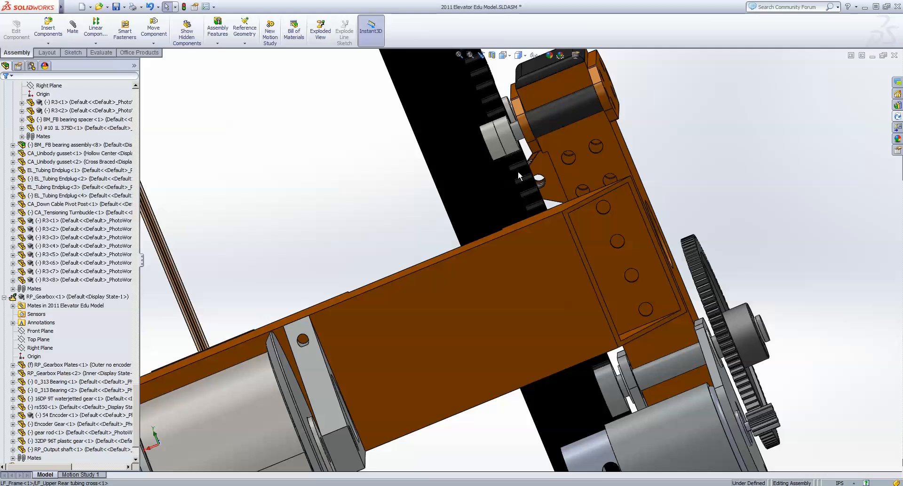
pyautogui.moveTo(544, 158)
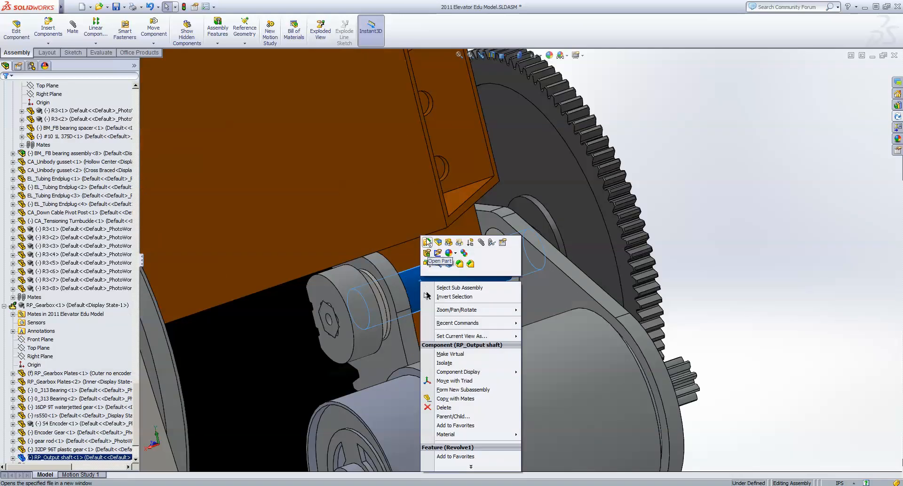
pyautogui.click(440, 261)
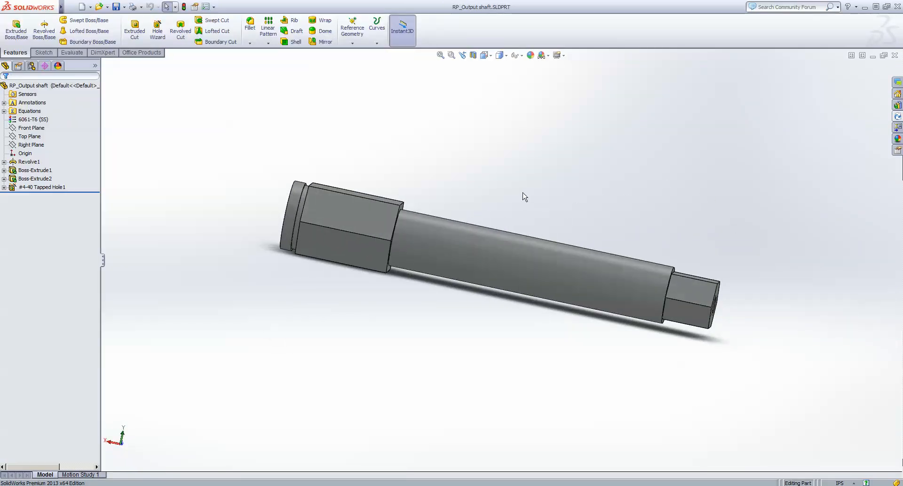
pyautogui.moveTo(524, 197); pyautogui.dragTo(472, 226)
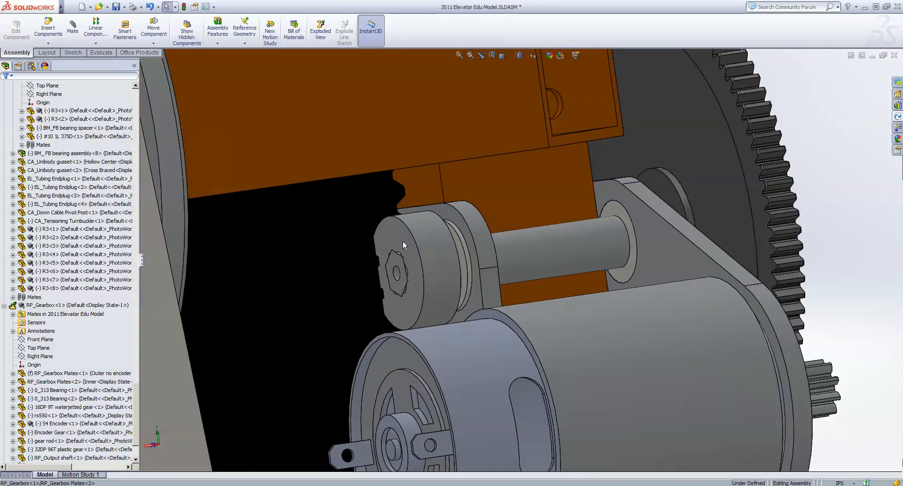
pyautogui.moveTo(403, 245); pyautogui.dragTo(484, 268)
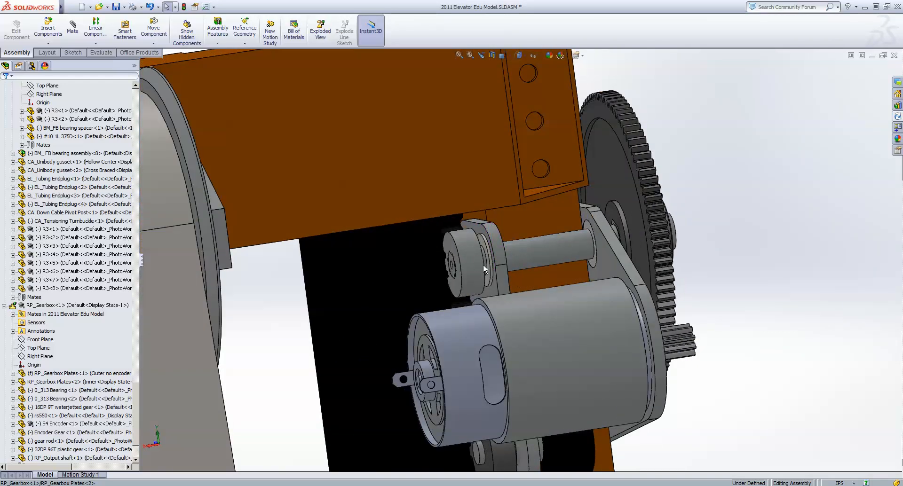
pyautogui.click(464, 265)
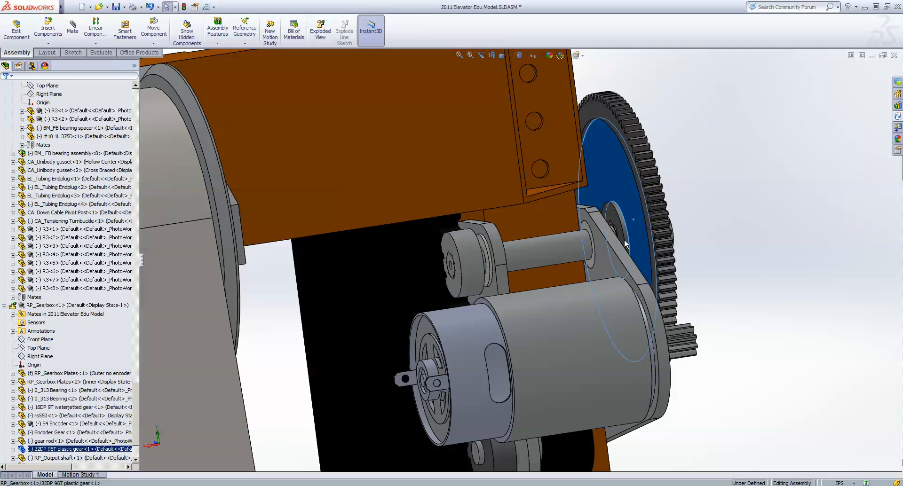
pyautogui.click(478, 346)
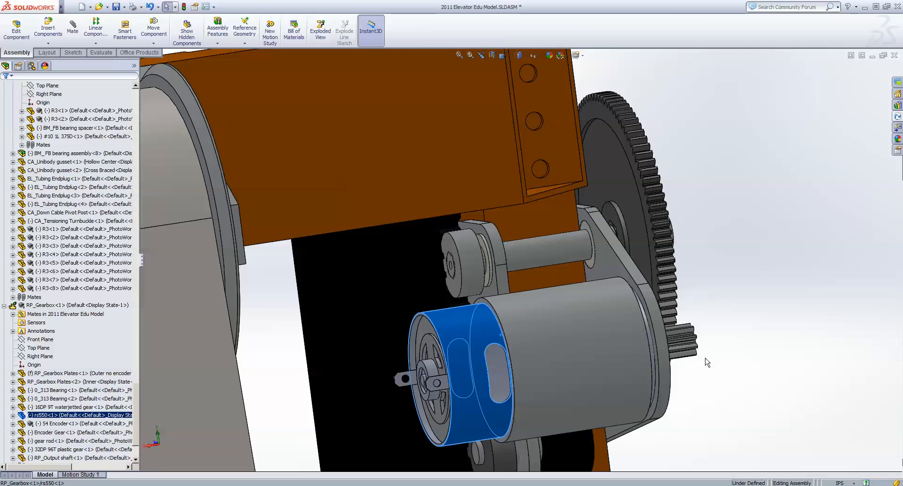
pyautogui.click(463, 265)
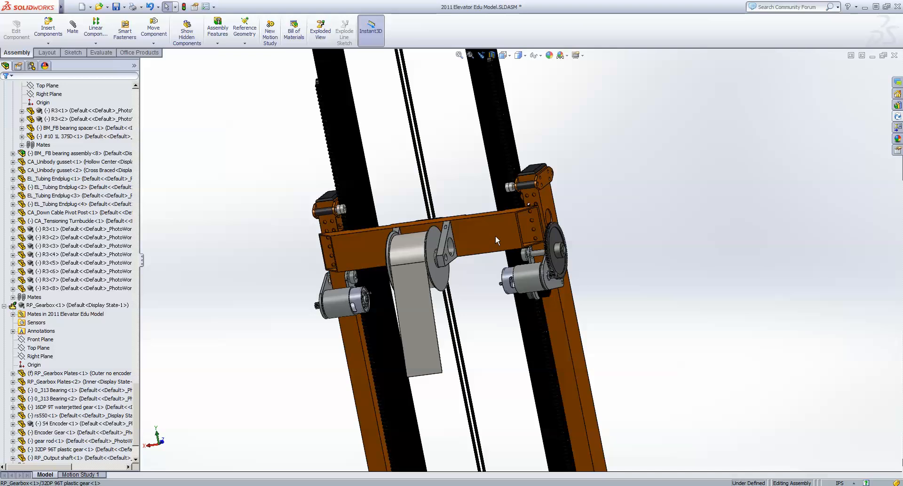
pyautogui.scroll(3)
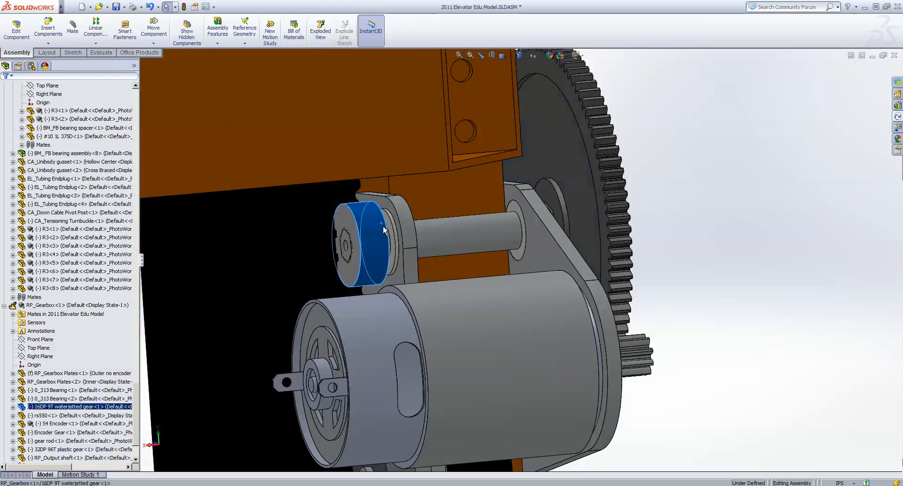
pyautogui.moveTo(493, 231)
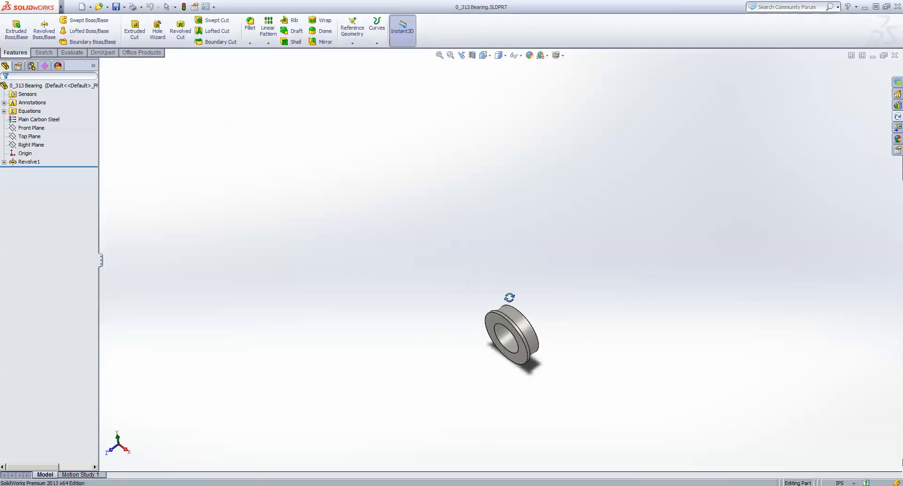
# Measure a face of the 0_313 Bearing with Tools > Measure.
pyautogui.click(142, 7)
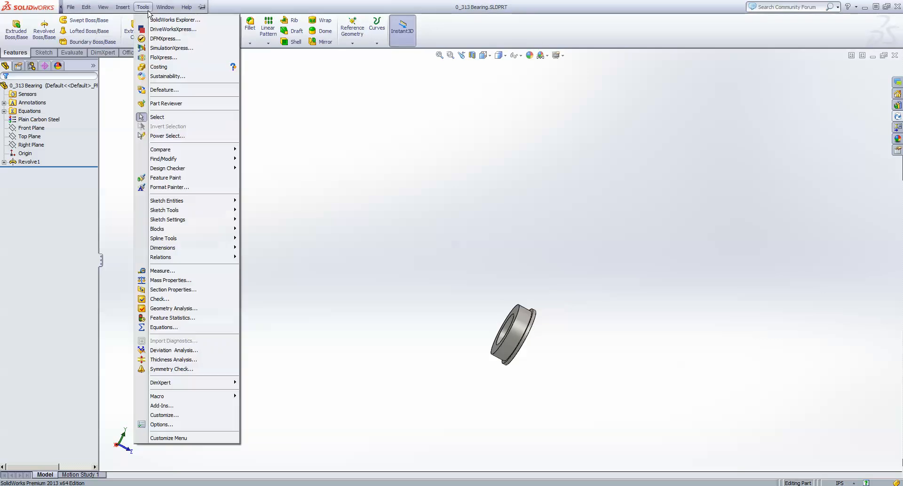
pyautogui.click(163, 270)
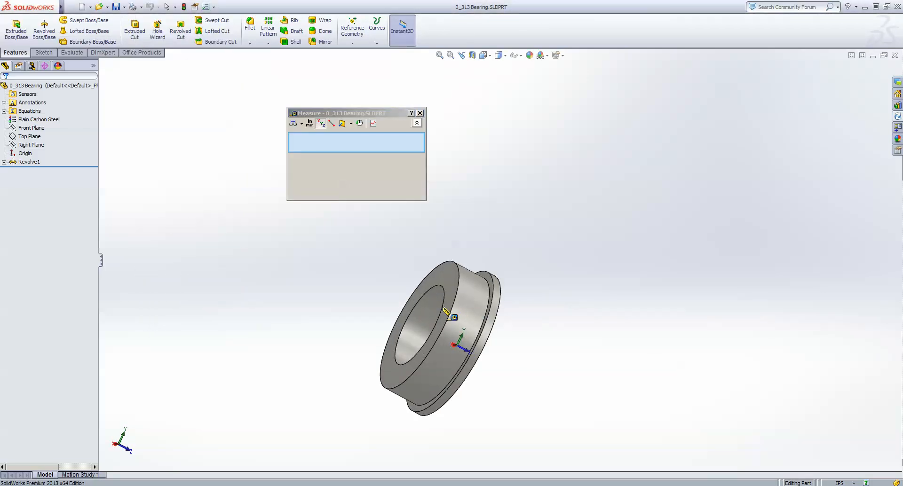
pyautogui.click(461, 299)
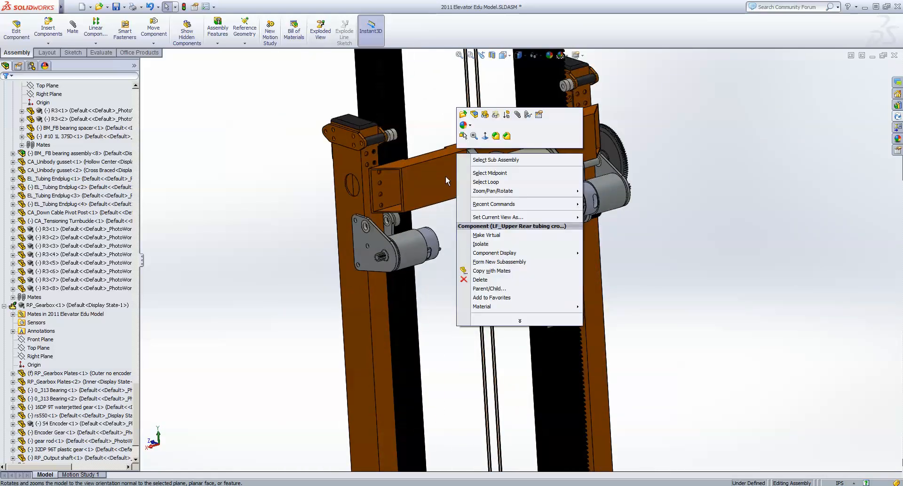
# Click the elevator model in the graphics area.
pyautogui.click(480, 244)
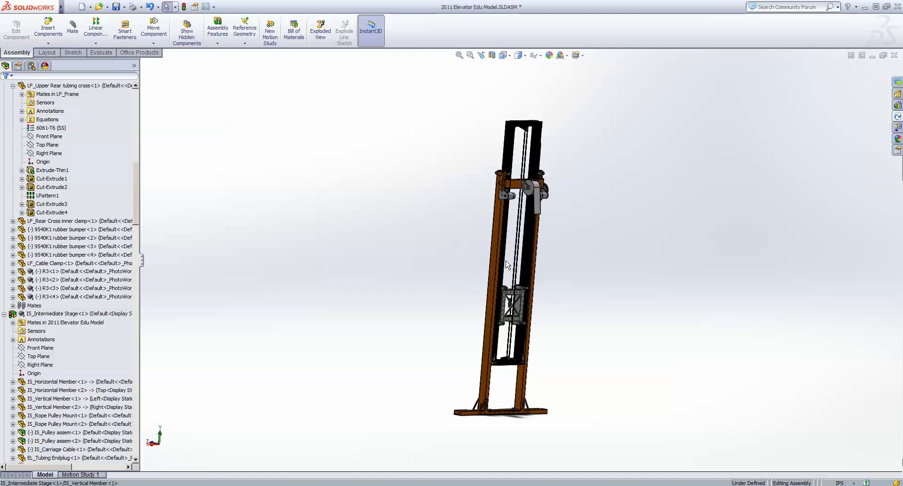
pyautogui.moveTo(510, 415)
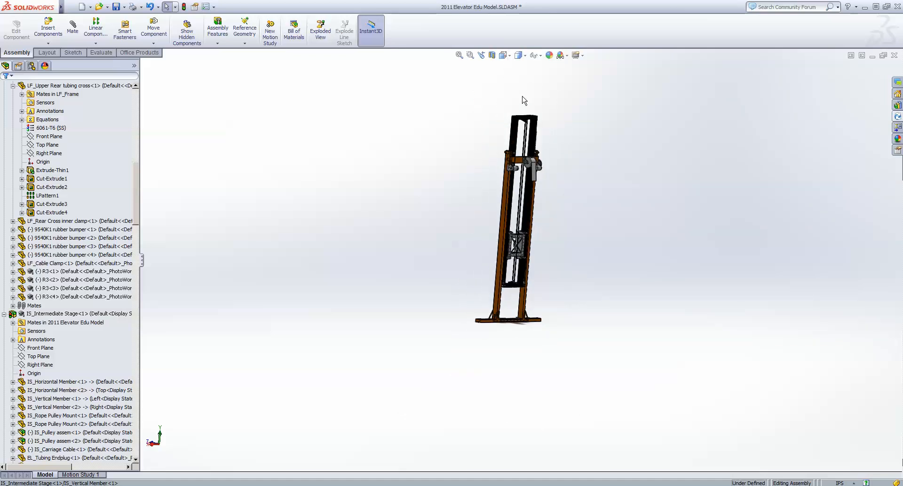
pyautogui.moveTo(417, 128)
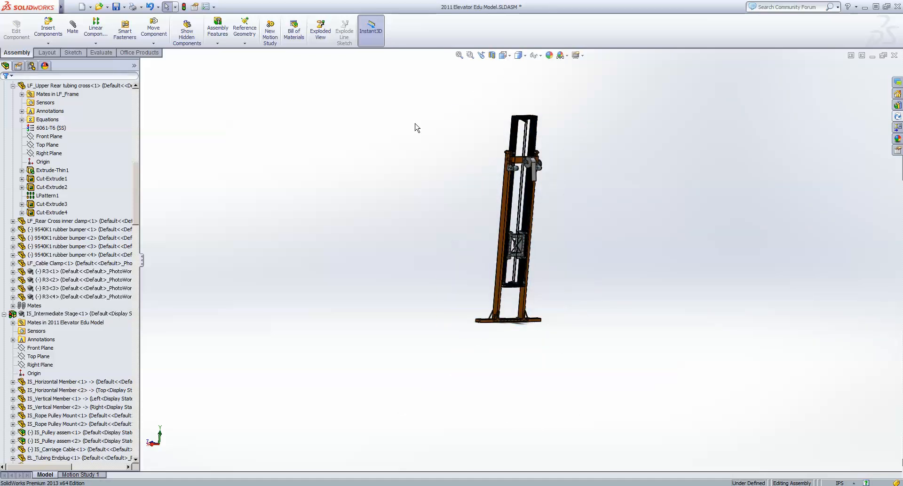
pyautogui.moveTo(465, 149)
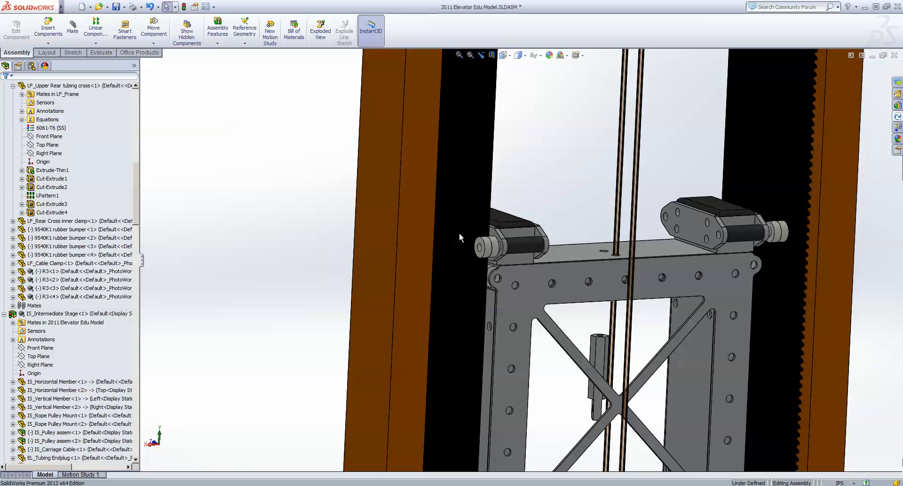
# Zoom around the carriage and select its roller bearing mount.
pyautogui.moveTo(461, 238); pyautogui.dragTo(550, 201)
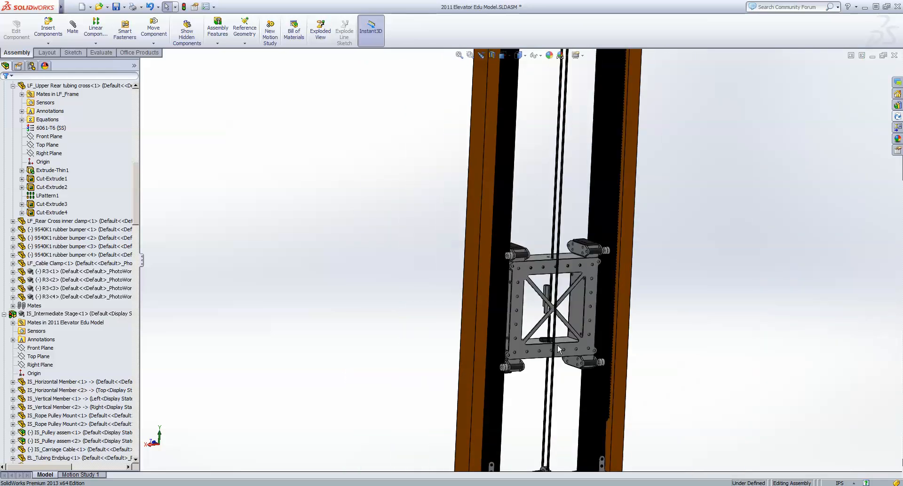
pyautogui.scroll(-3)
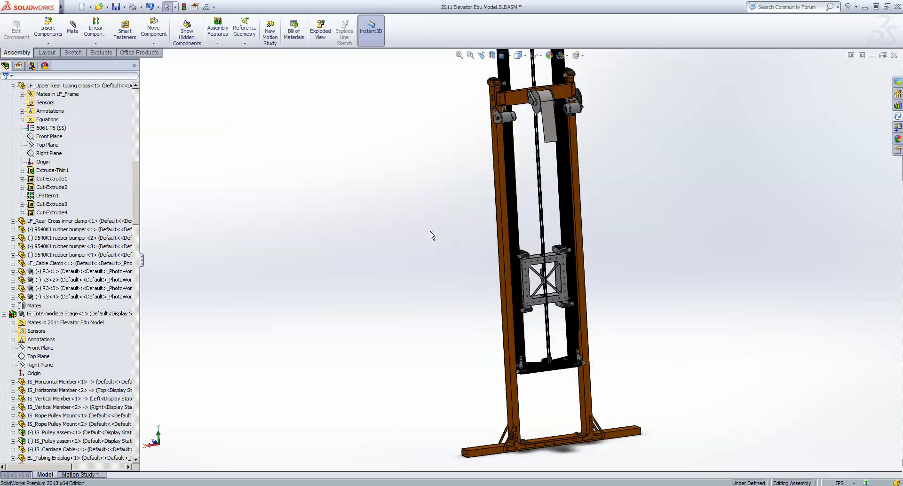
pyautogui.scroll(3)
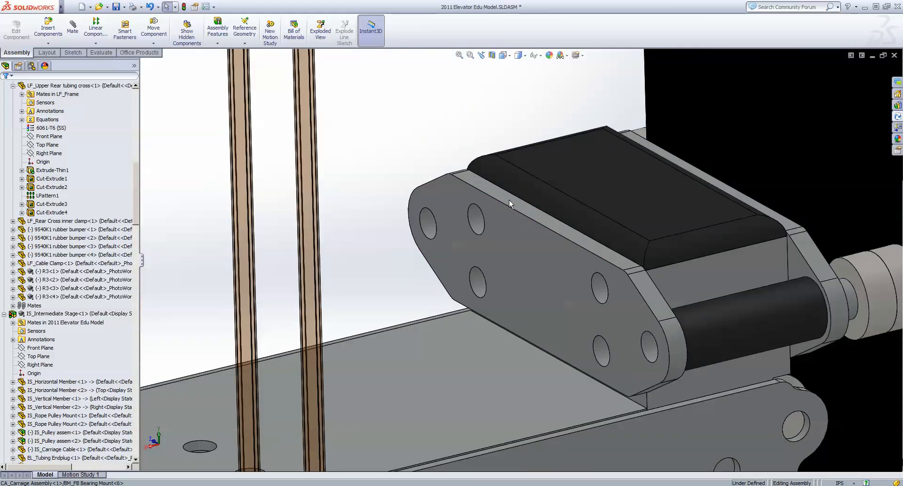
pyautogui.click(507, 197)
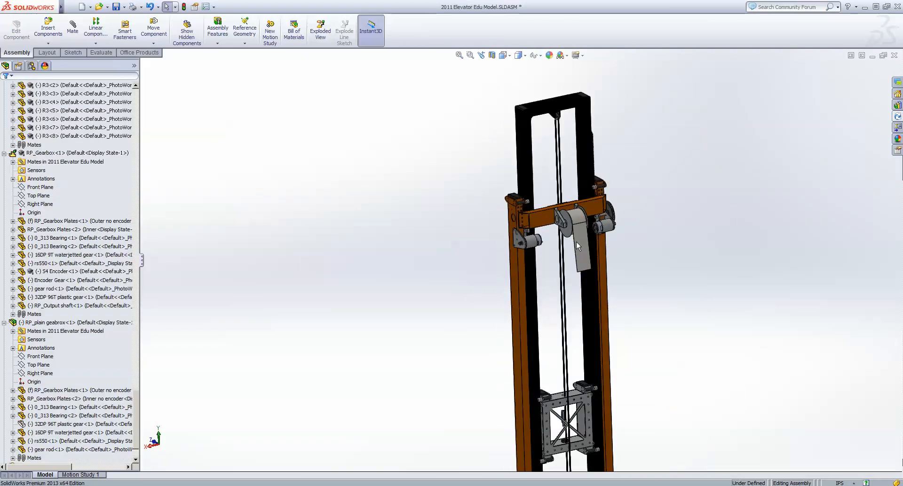
# Orbit out to the whole elevator, then close in on the left gearbox motor and mounting plate.
pyautogui.moveTo(575, 242); pyautogui.dragTo(524, 238)
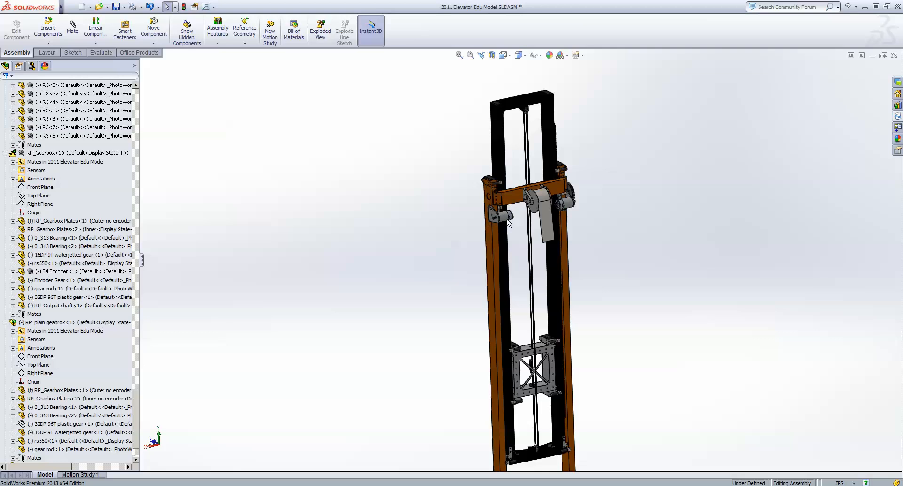
pyautogui.moveTo(509, 224); pyautogui.dragTo(507, 247)
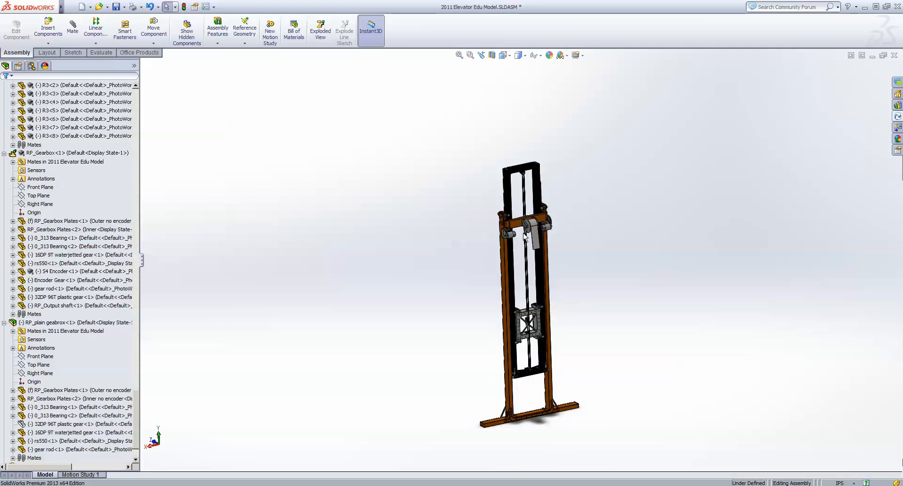
pyautogui.moveTo(545, 433)
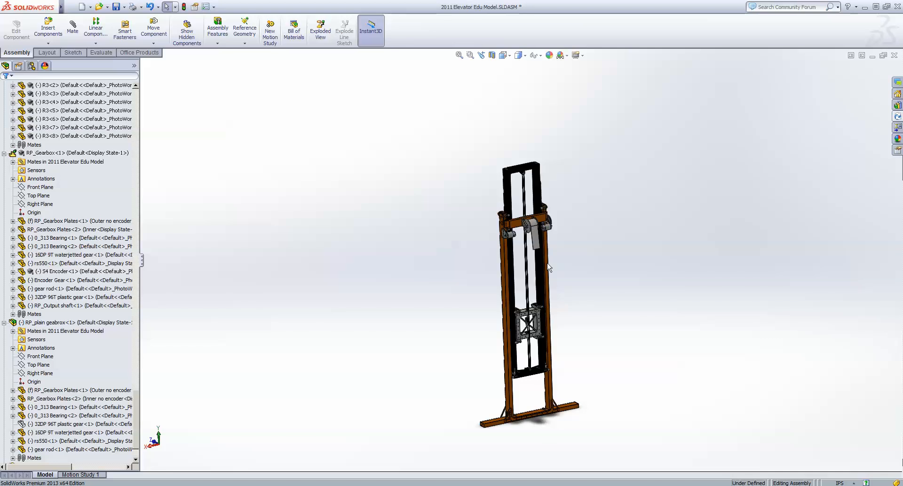
pyautogui.moveTo(536, 343)
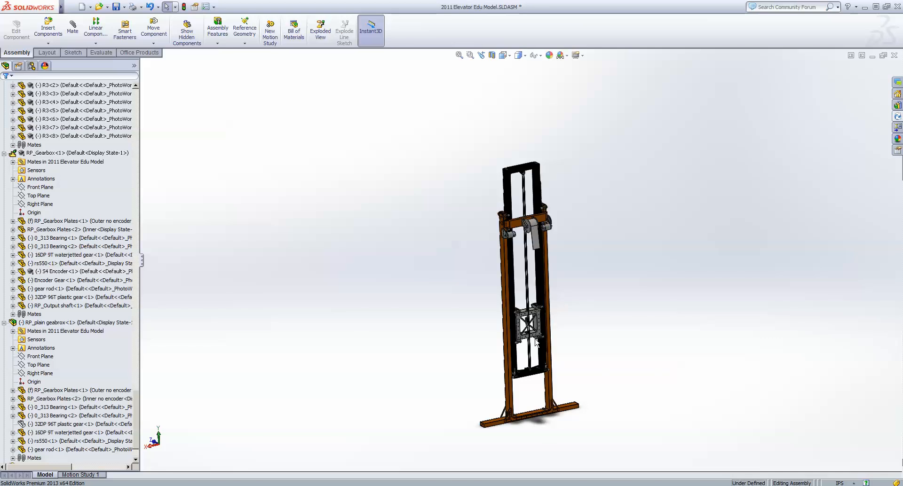
pyautogui.moveTo(546, 212)
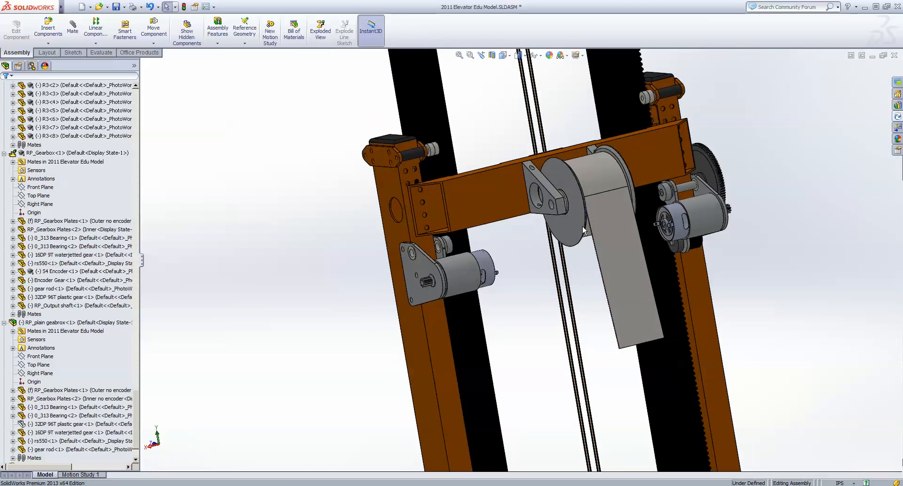
pyautogui.moveTo(583, 231); pyautogui.dragTo(544, 354)
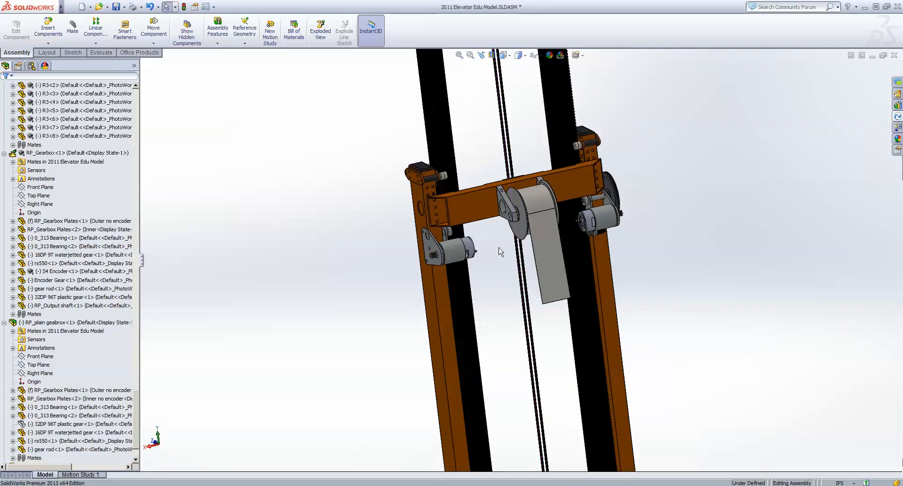
pyautogui.moveTo(512, 181)
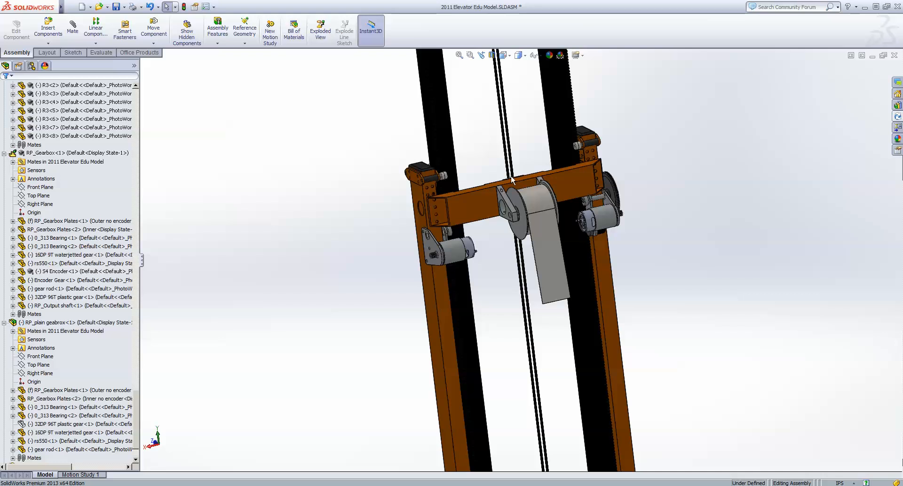
pyautogui.moveTo(513, 180); pyautogui.dragTo(526, 231)
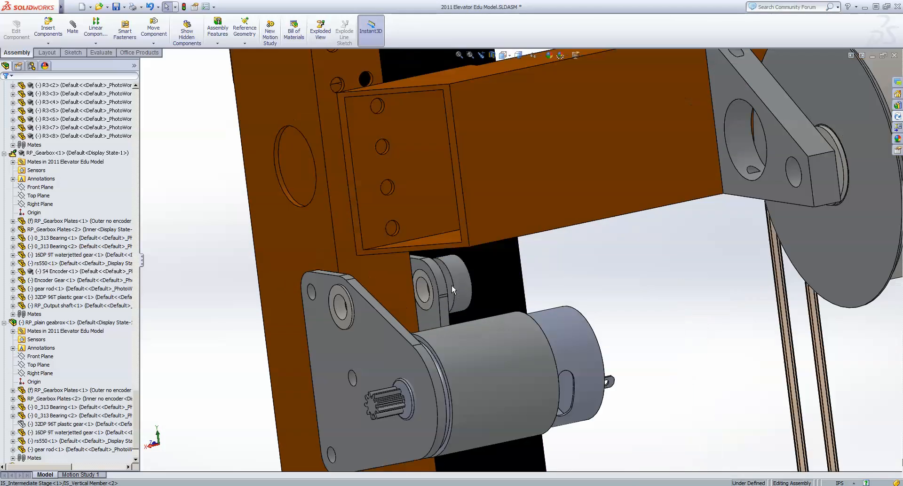
# Select the 96T gear, orbit to the shaft side, and open the RP_Output shaft part.
pyautogui.click(444, 291)
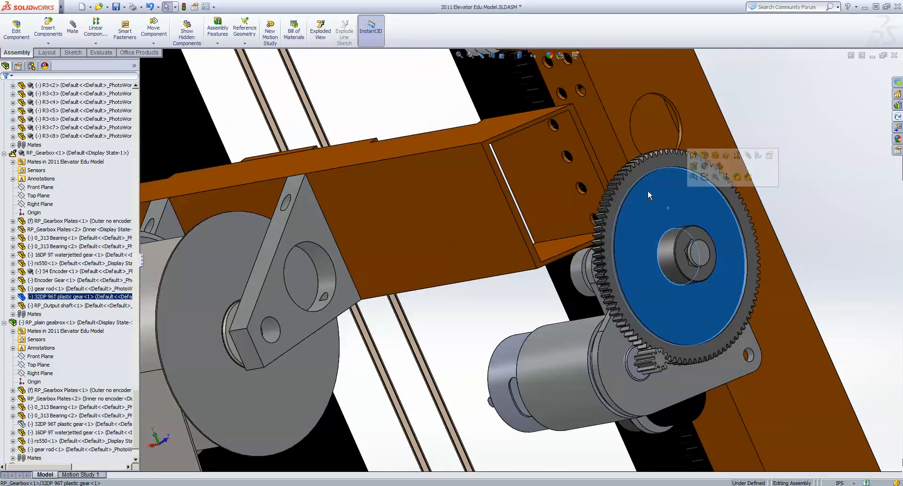
pyautogui.moveTo(648, 194); pyautogui.dragTo(553, 199)
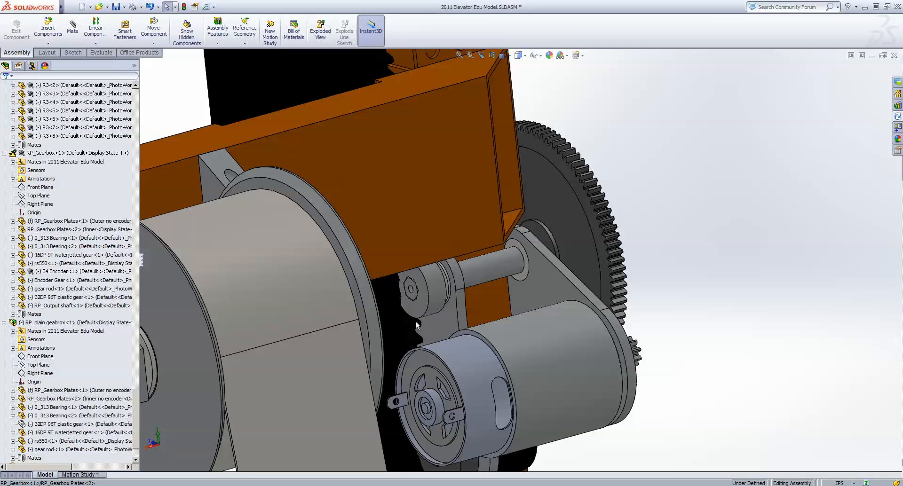
pyautogui.click(412, 319)
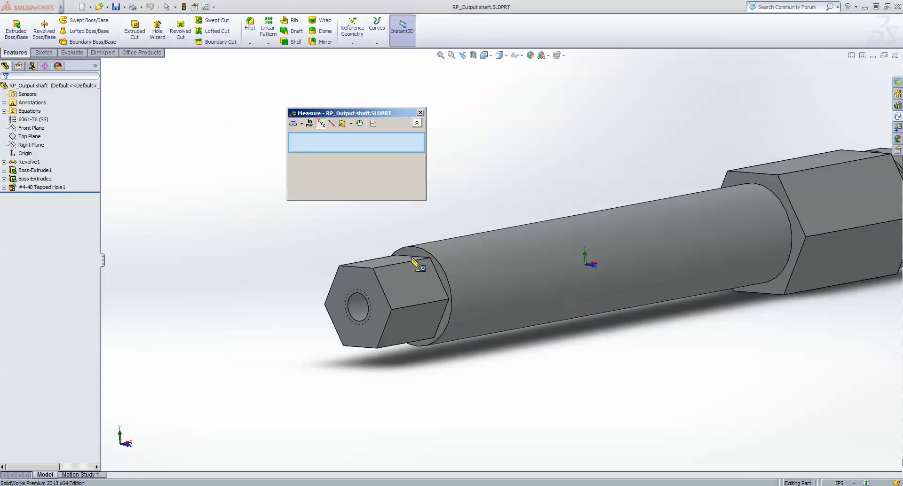
# Measure 0.250 in across the output shaft's hex flats, then rotate the shaft.
pyautogui.click(441, 236)
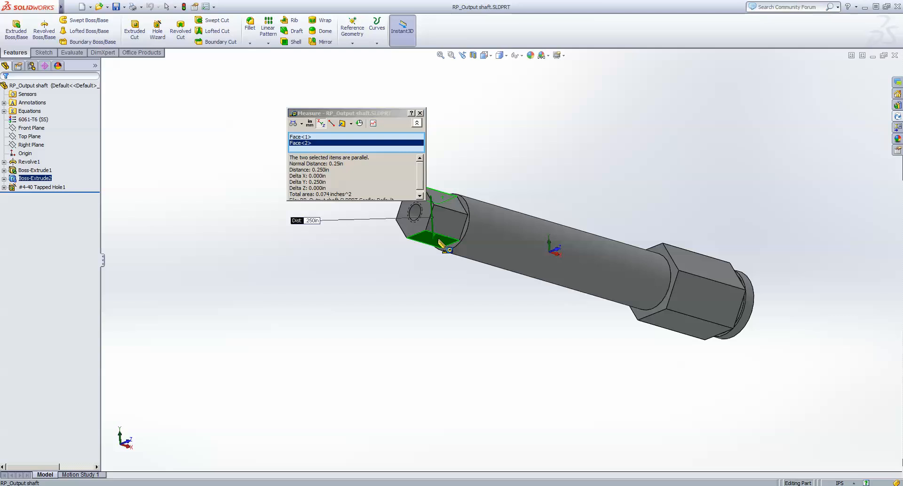
pyautogui.click(419, 113)
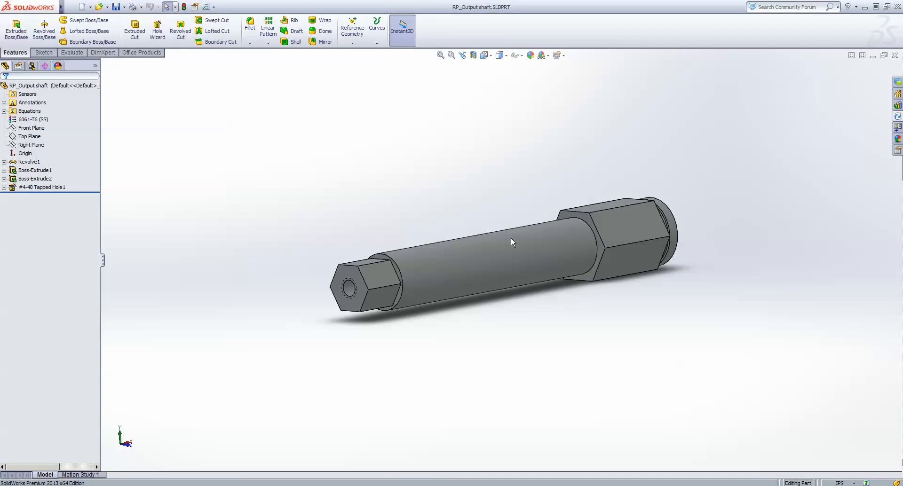
pyautogui.moveTo(511, 242); pyautogui.dragTo(549, 259)
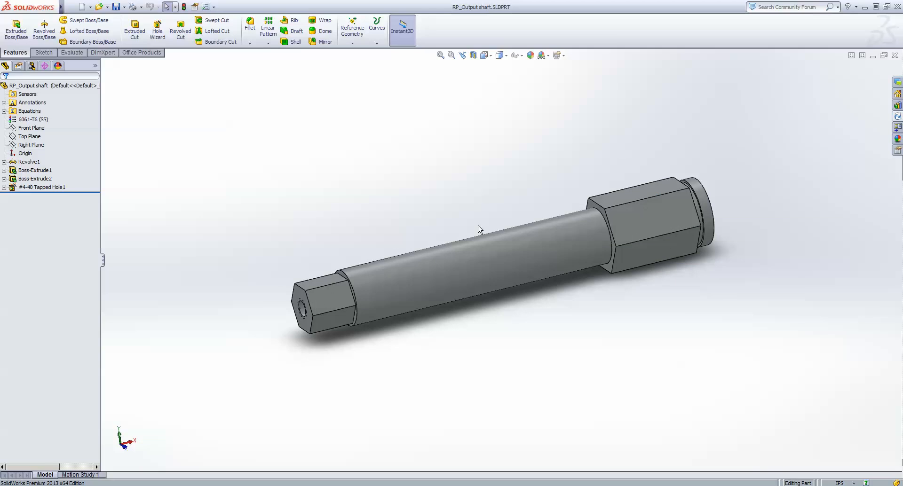
pyautogui.moveTo(403, 285)
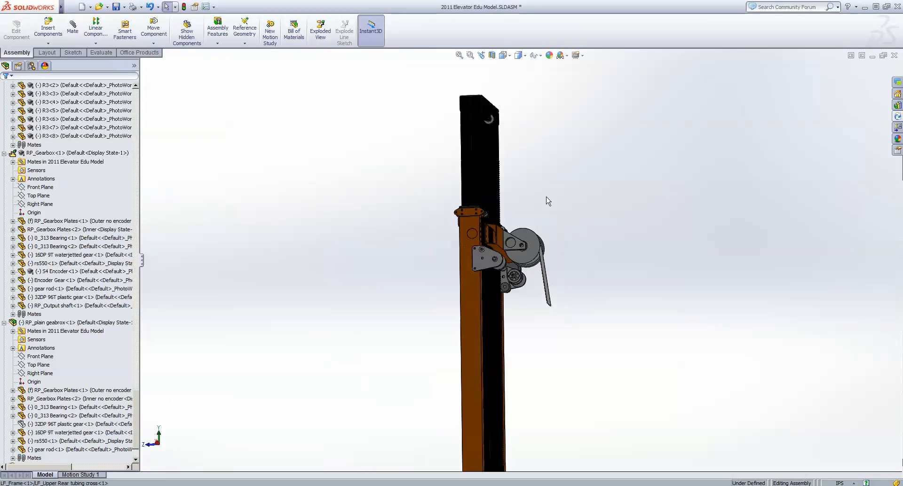
# Rotate the elevator to face front and zoom in on the base crossbar and gussets.
pyautogui.moveTo(518, 202); pyautogui.dragTo(484, 265)
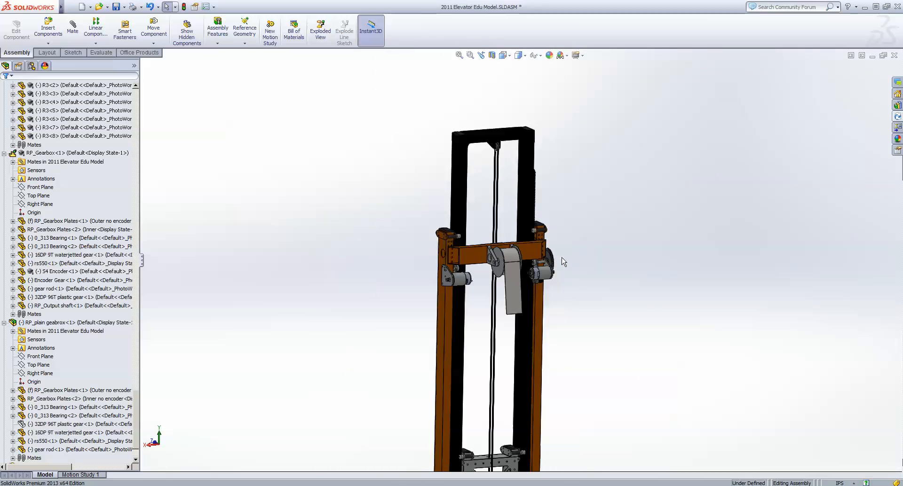
pyautogui.moveTo(563, 261); pyautogui.dragTo(573, 348)
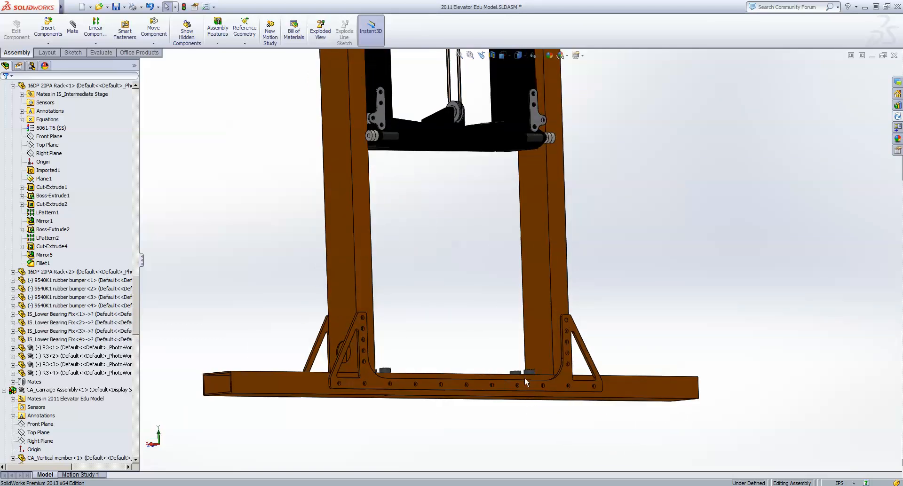
pyautogui.moveTo(492, 142)
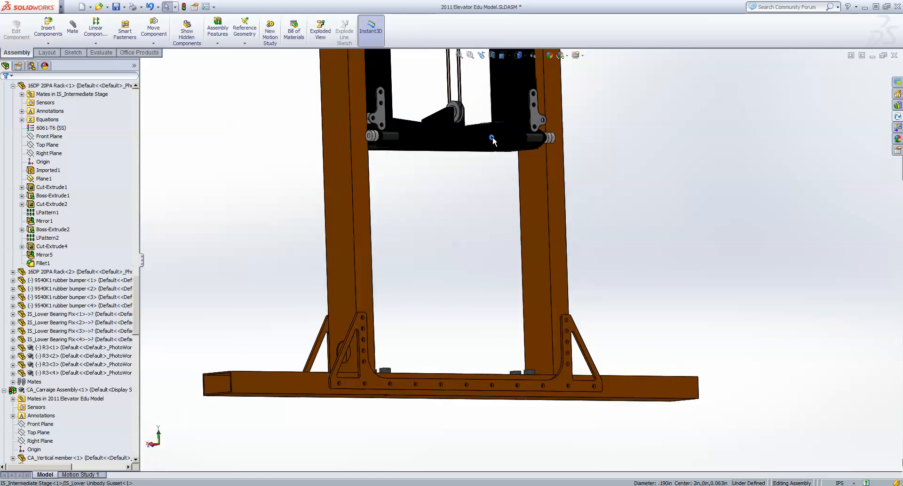
pyautogui.moveTo(492, 141); pyautogui.dragTo(294, 216)
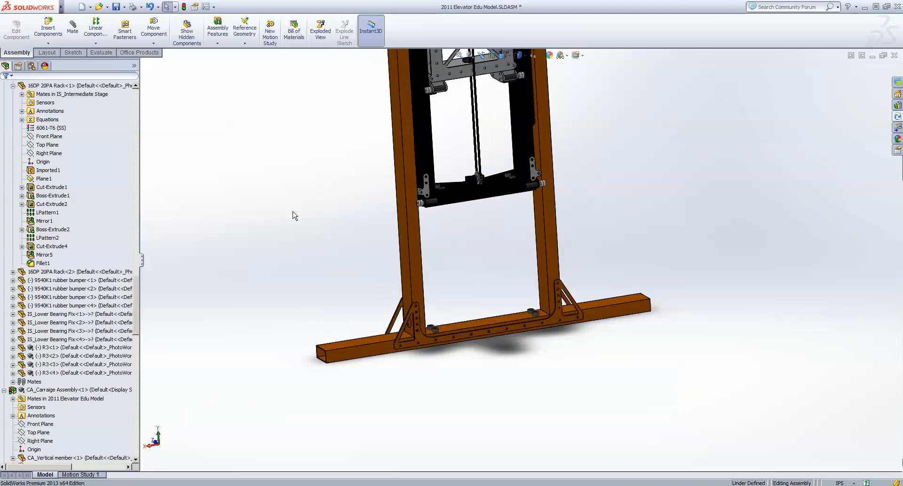